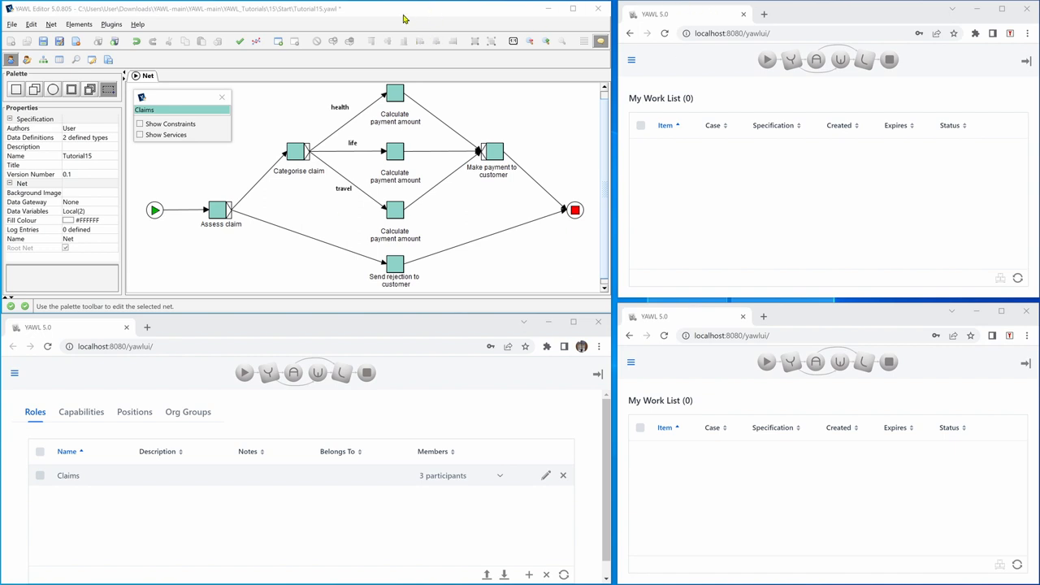
mouse_move(416, 63)
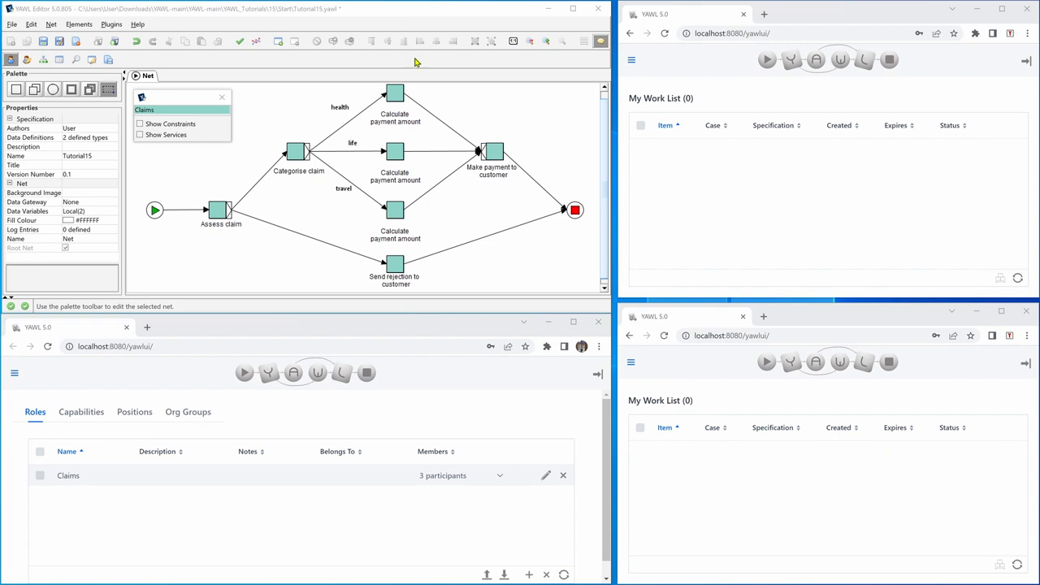
mouse_move(351, 221)
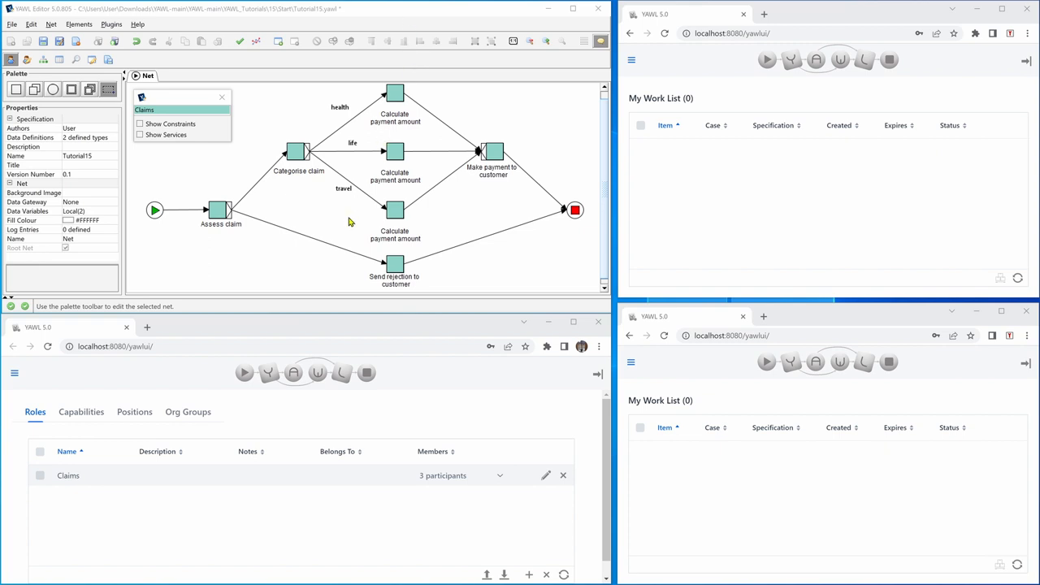
mouse_move(327, 187)
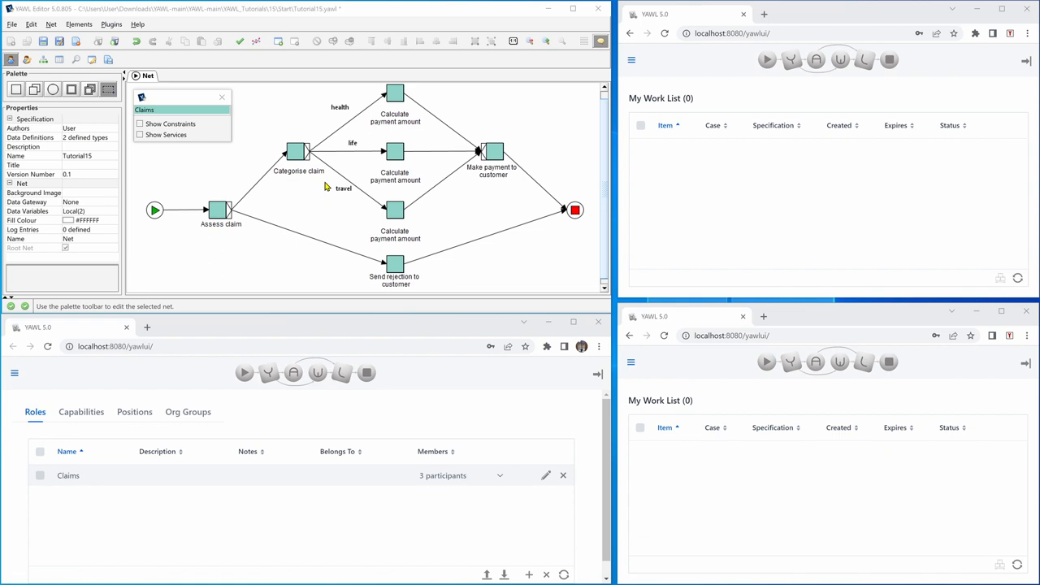
mouse_move(317, 326)
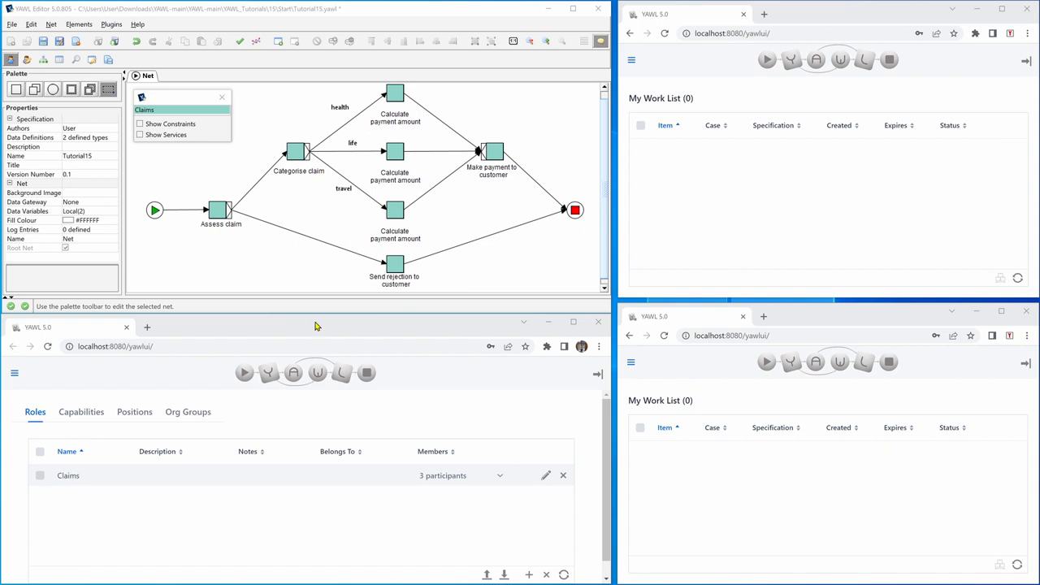
List the Claims role members, then show the capabilities and TravelInsurance's members
left_click(114, 347)
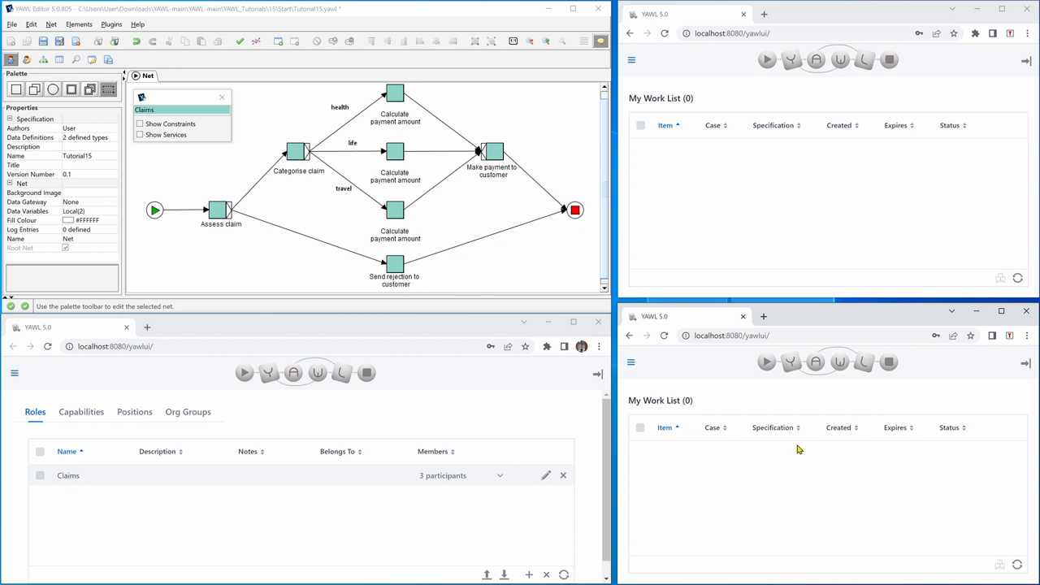
mouse_move(814, 317)
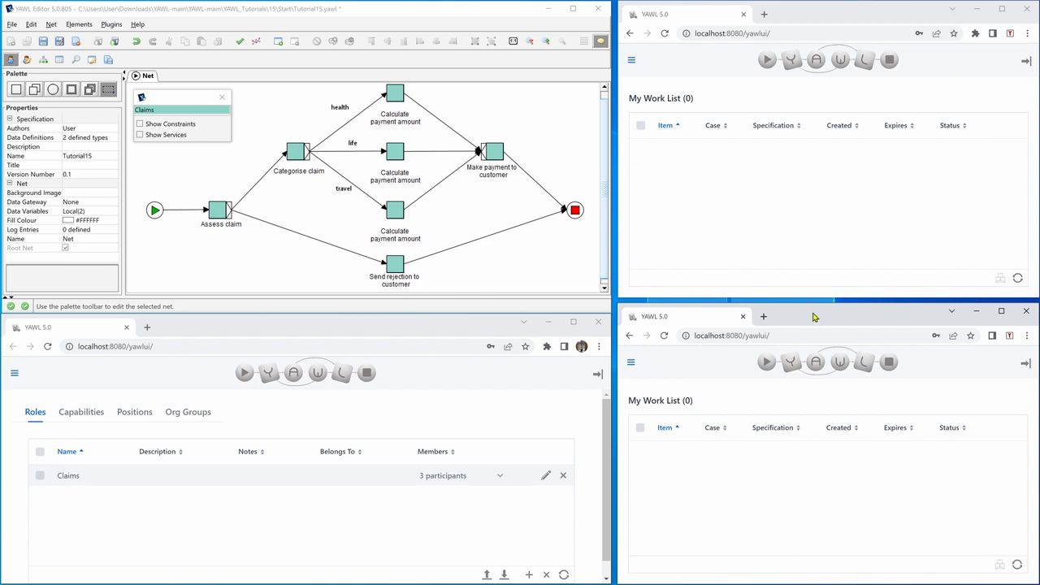
left_click(114, 346)
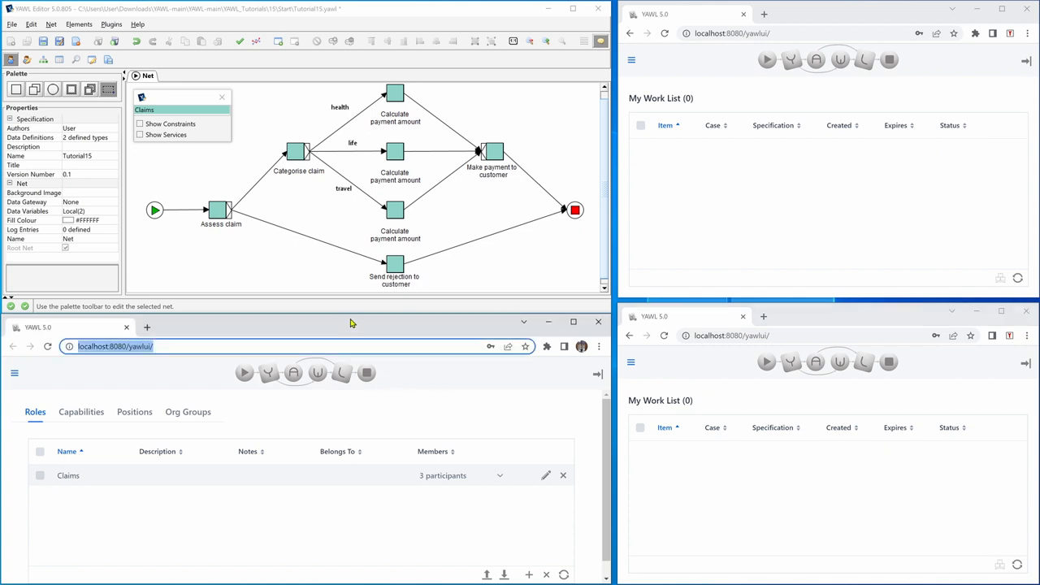
mouse_move(439, 497)
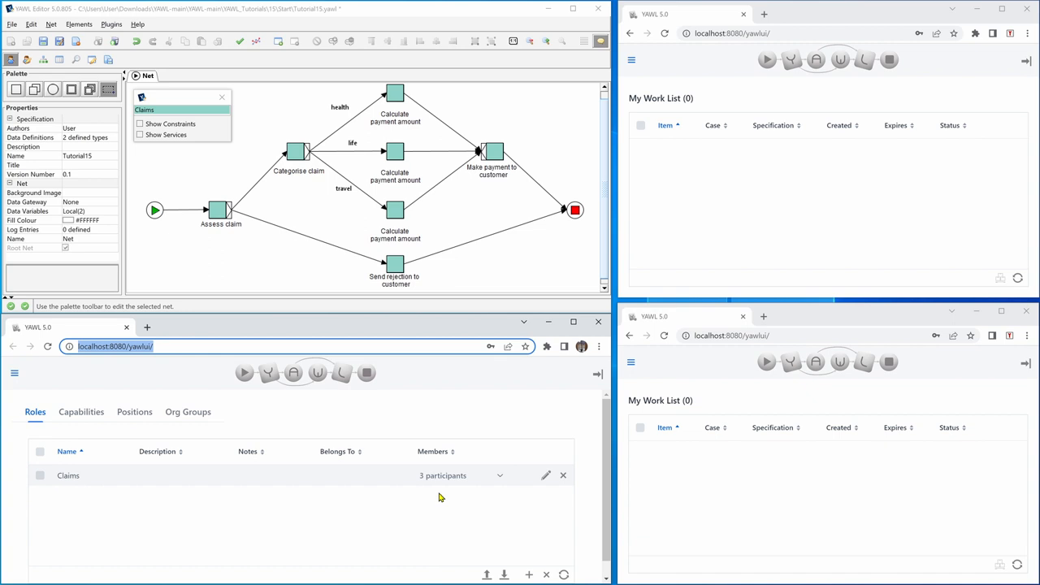
mouse_move(544, 538)
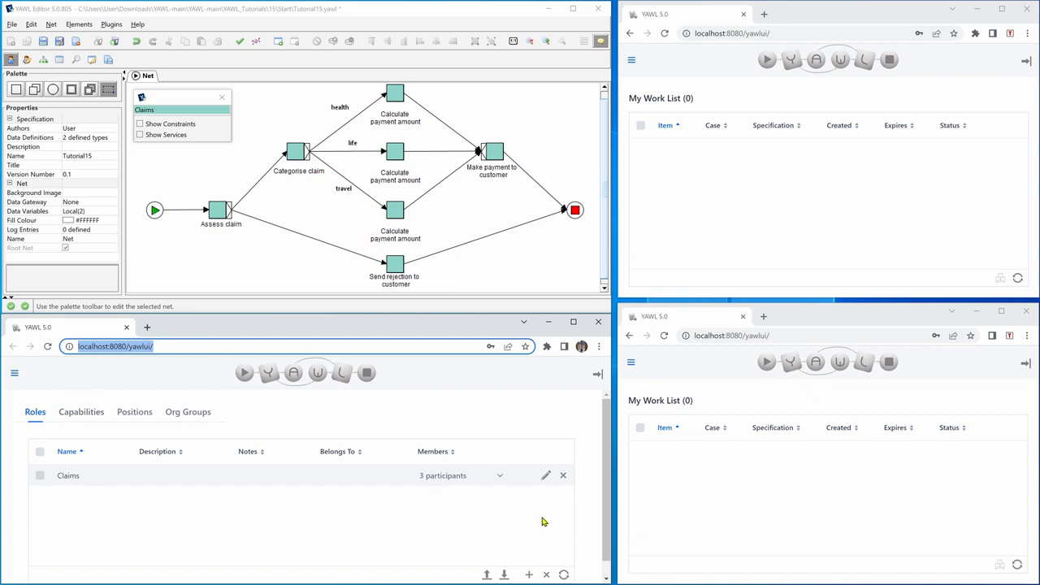
mouse_move(558, 515)
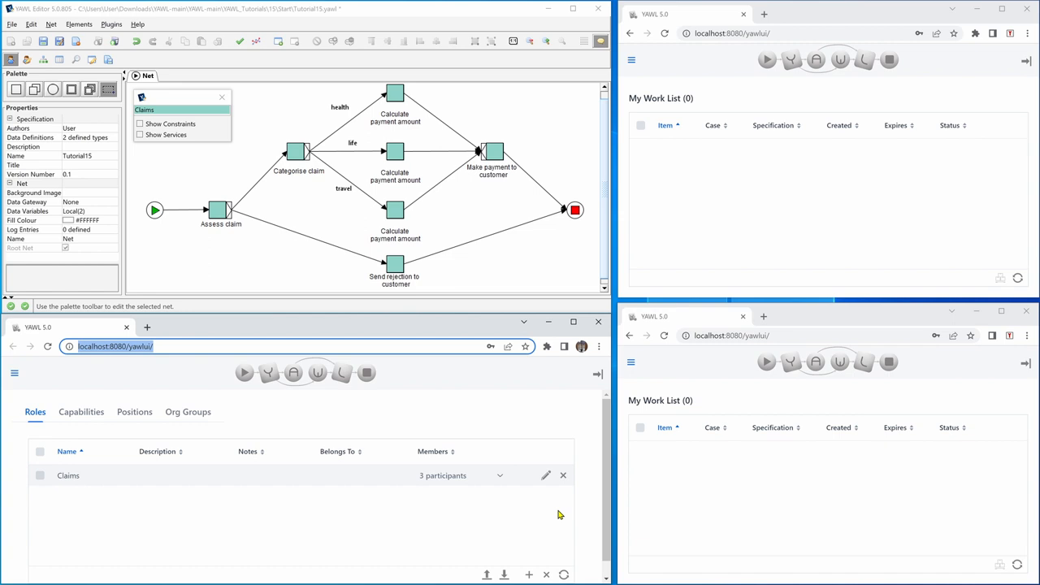
mouse_move(473, 520)
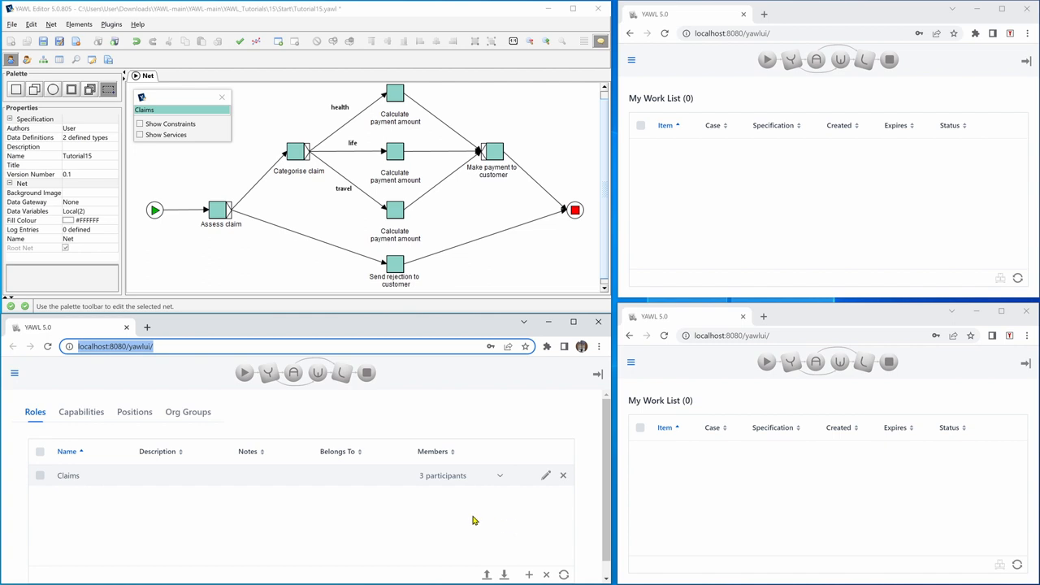
mouse_move(133, 512)
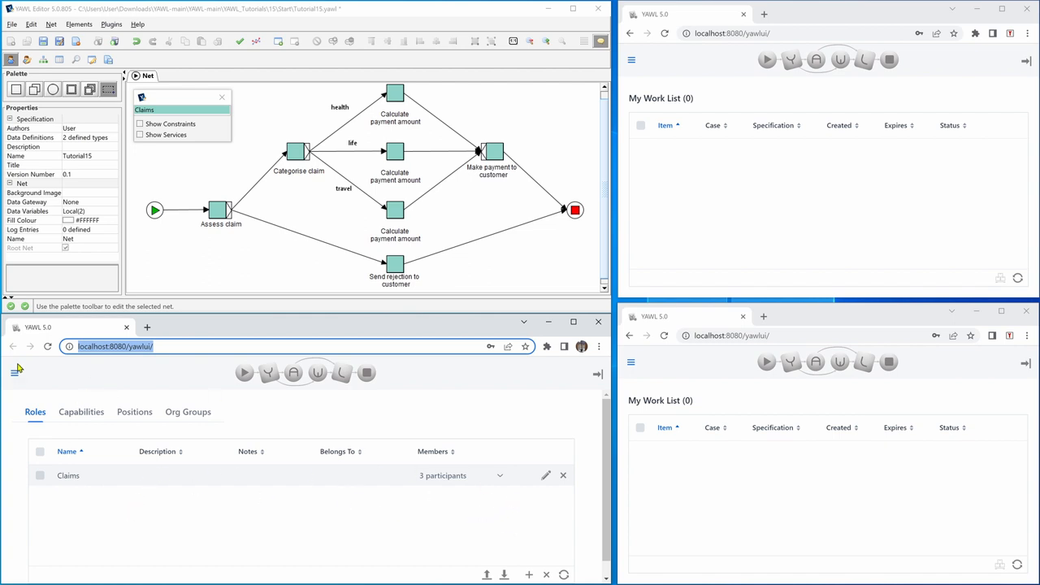
left_click(17, 371)
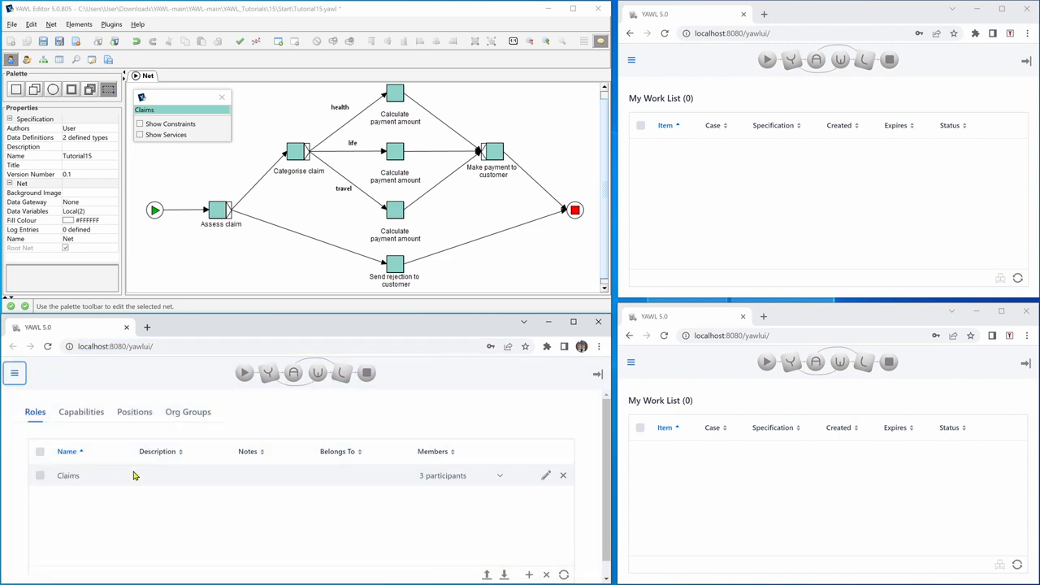
mouse_move(71, 487)
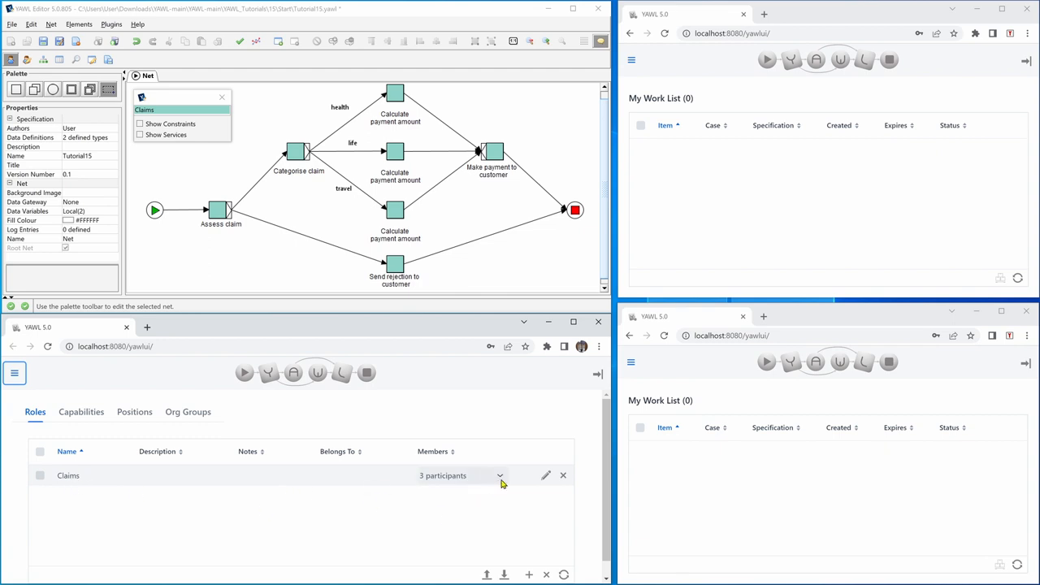
left_click(500, 475)
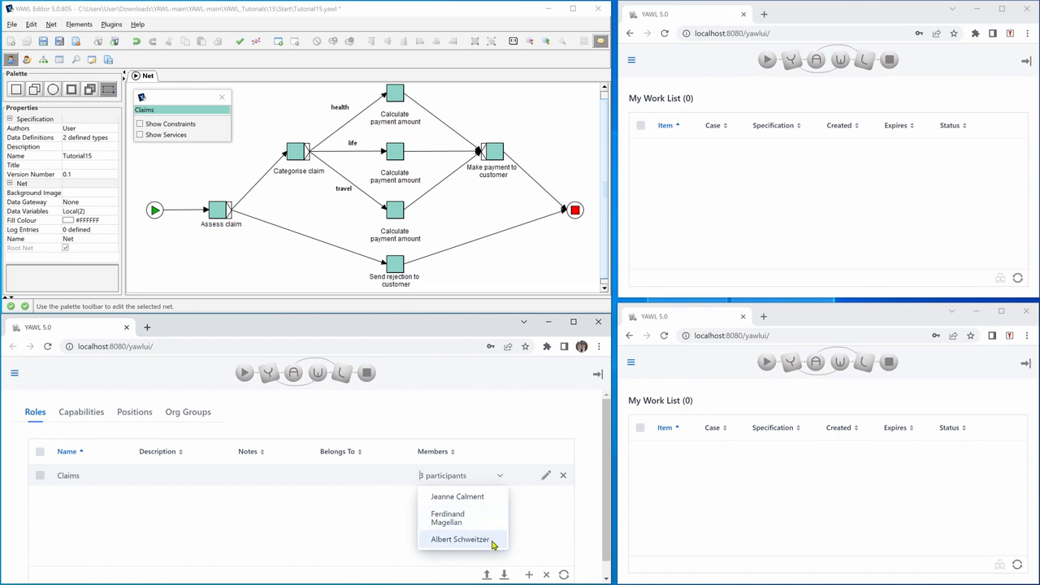
mouse_move(403, 536)
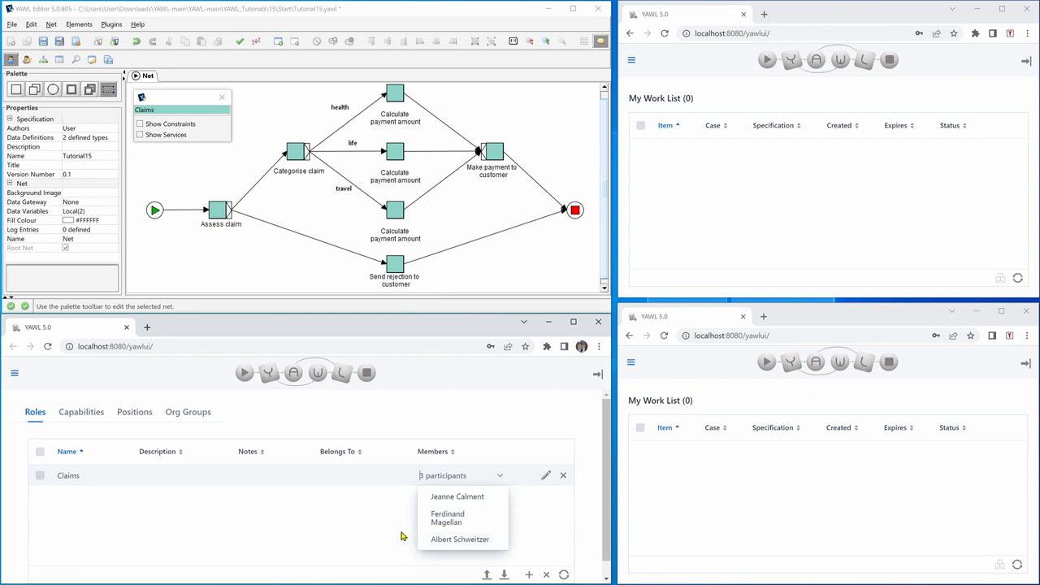
mouse_move(408, 528)
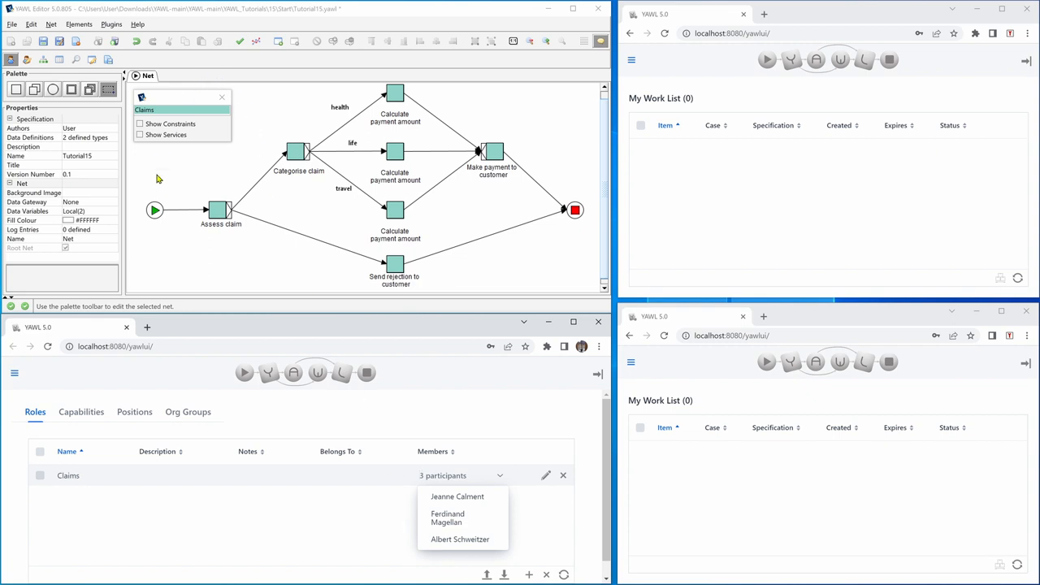
mouse_move(210, 110)
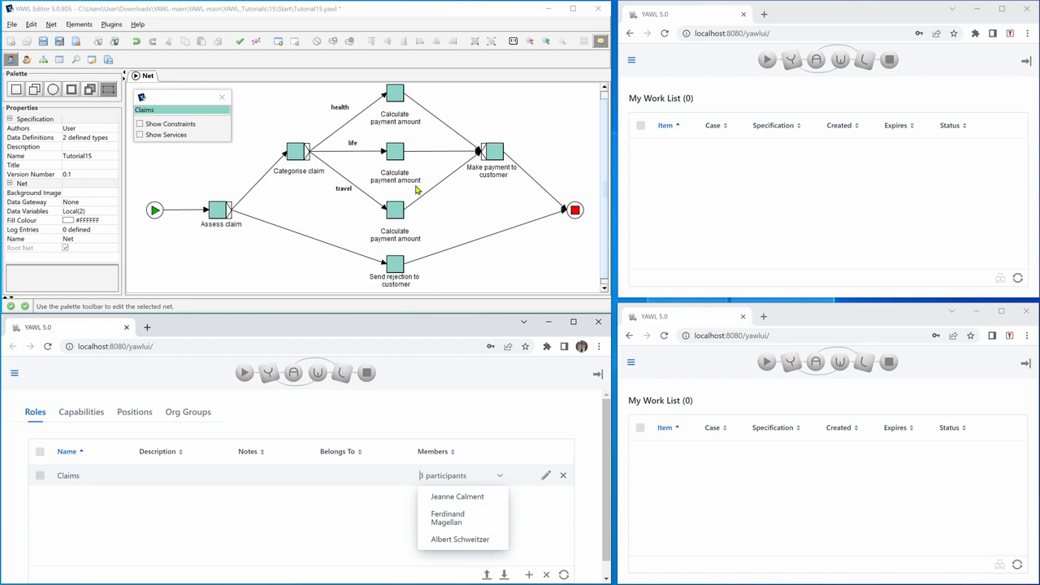
mouse_move(475, 230)
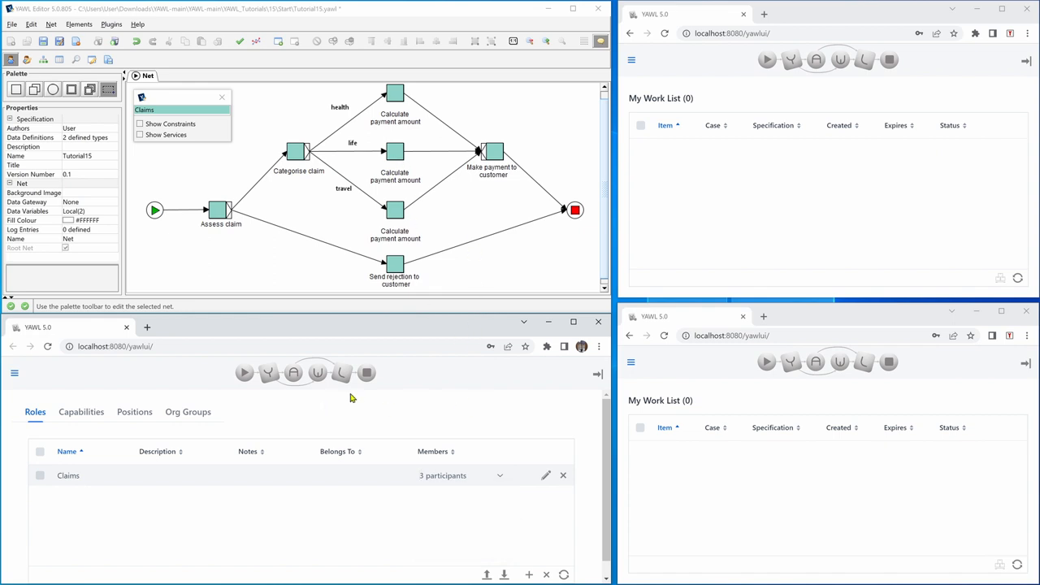
left_click(81, 412)
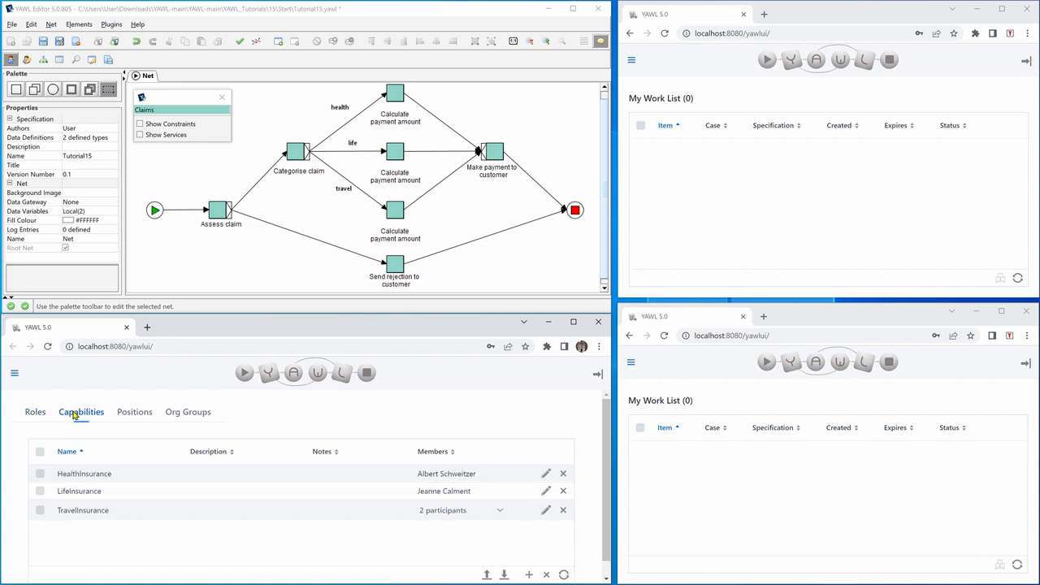
mouse_move(165, 428)
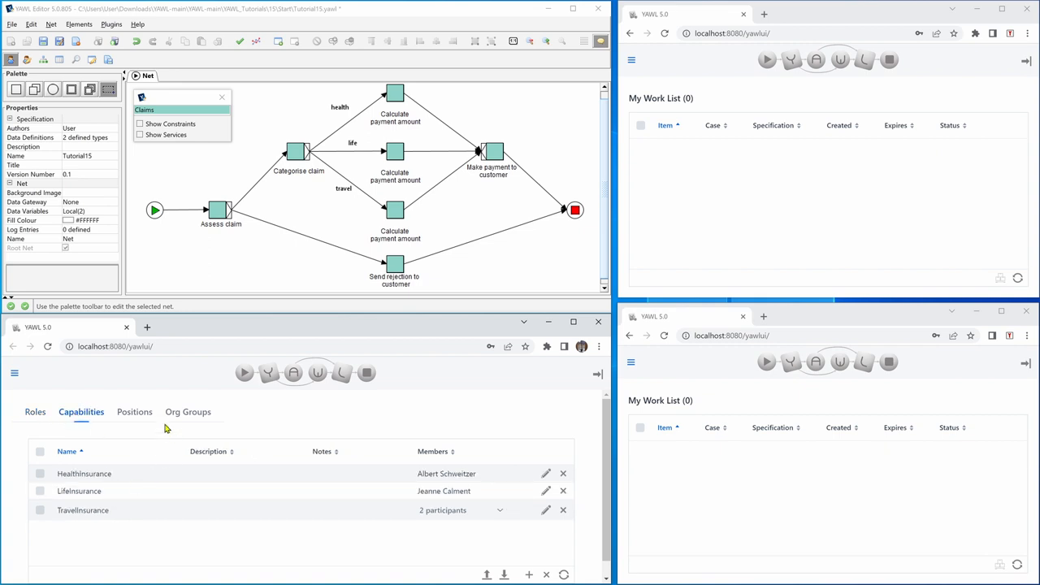
mouse_move(134, 509)
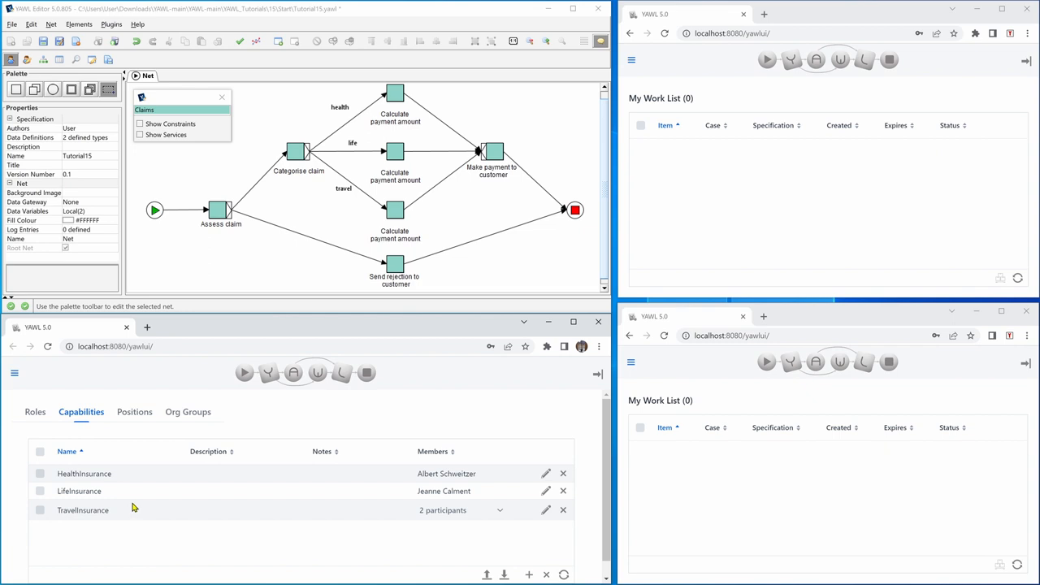
mouse_move(130, 495)
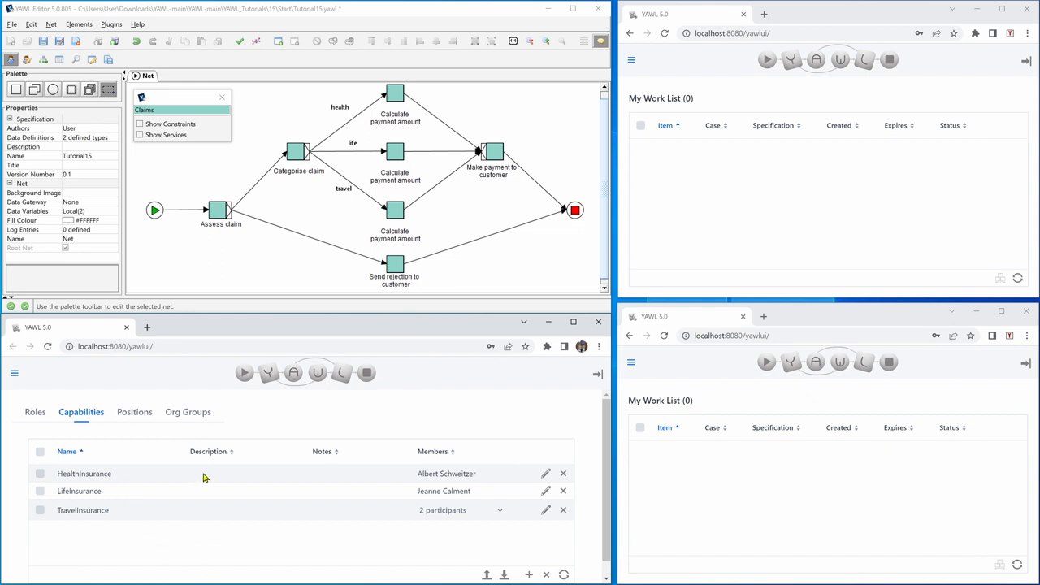
mouse_move(468, 480)
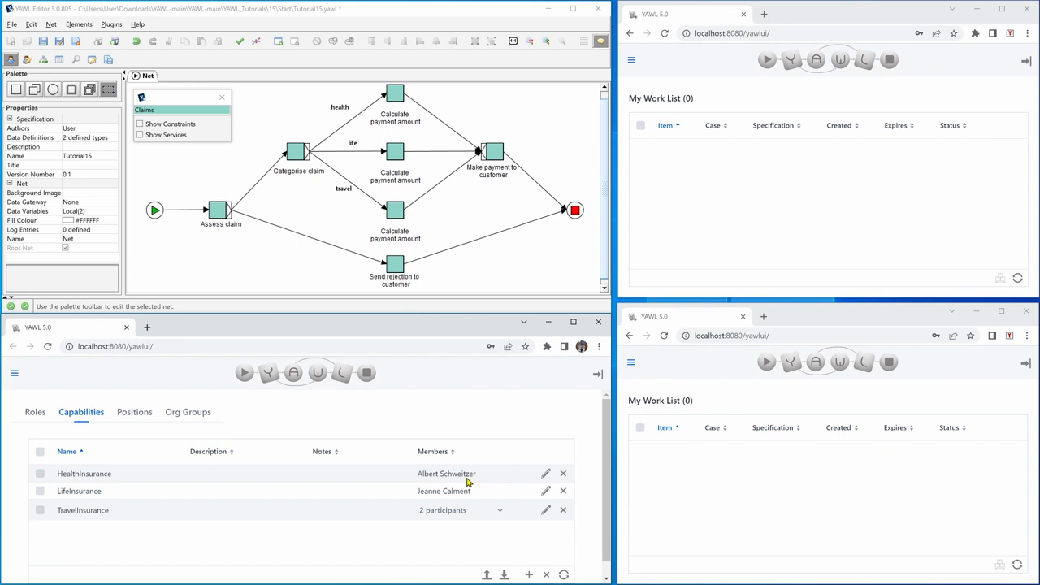
mouse_move(64, 480)
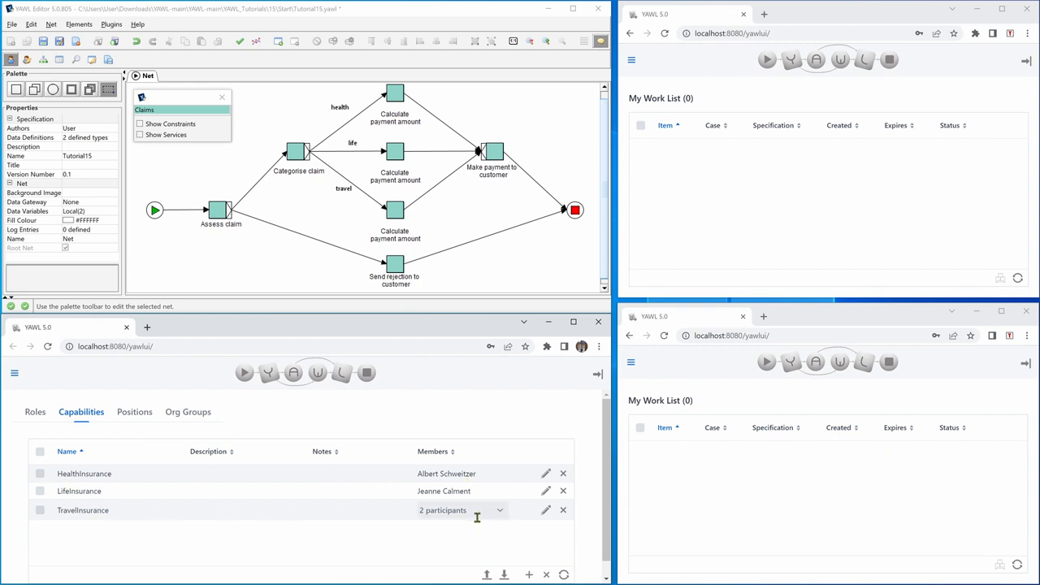
mouse_move(488, 512)
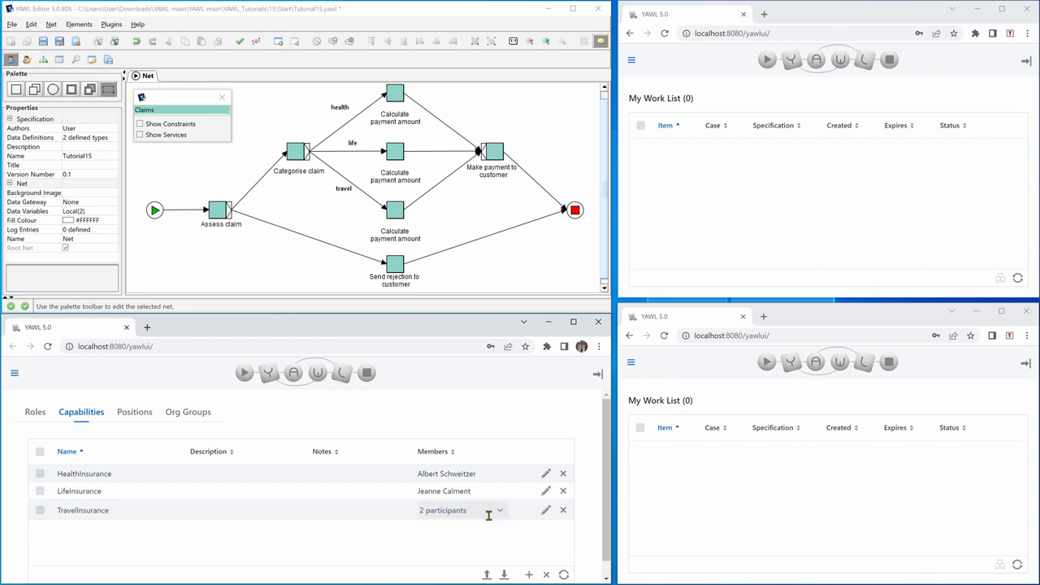
left_click(499, 510)
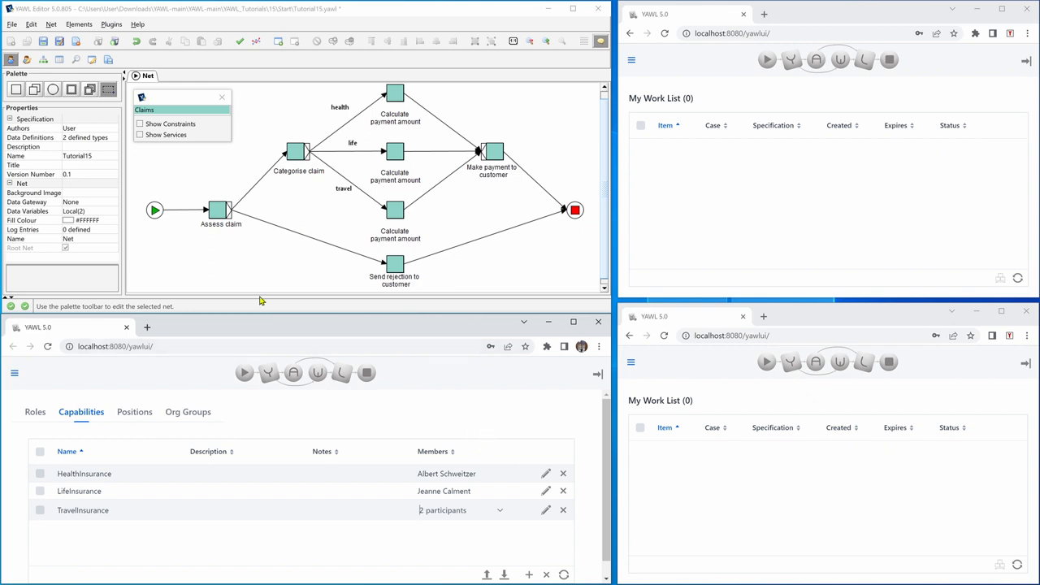
mouse_move(138, 168)
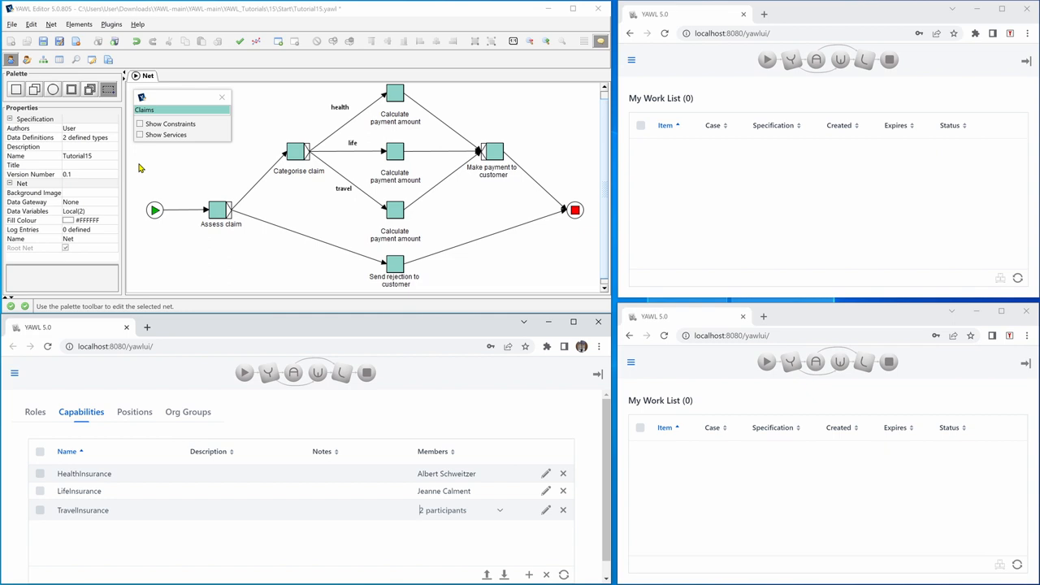
mouse_move(142, 165)
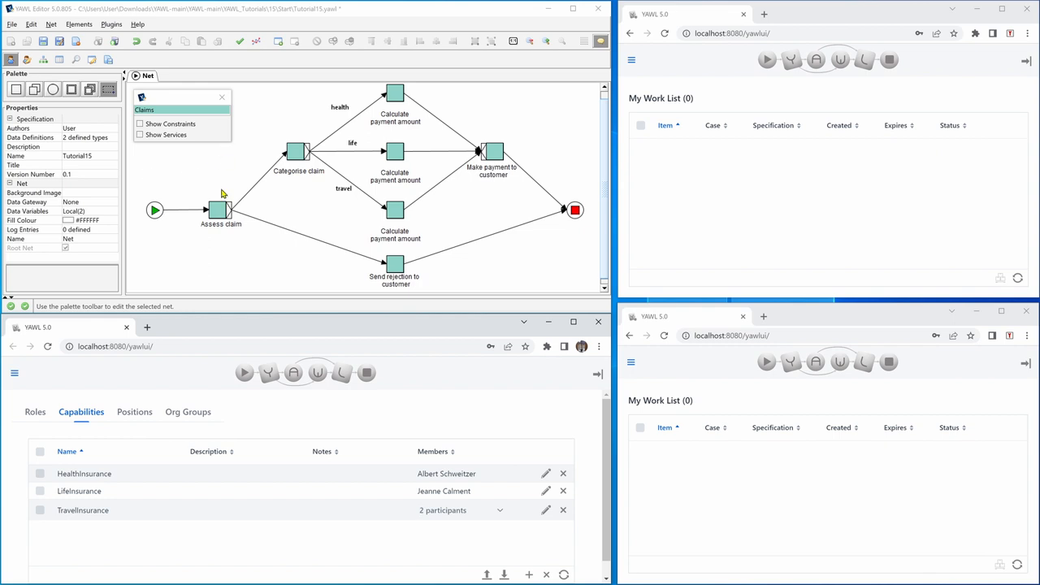
mouse_move(266, 221)
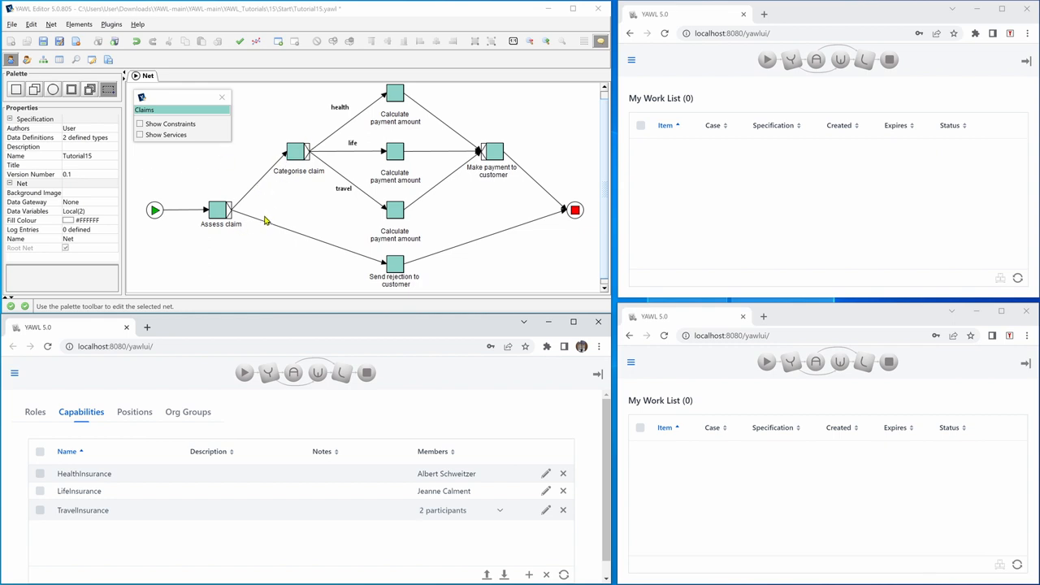
mouse_move(315, 180)
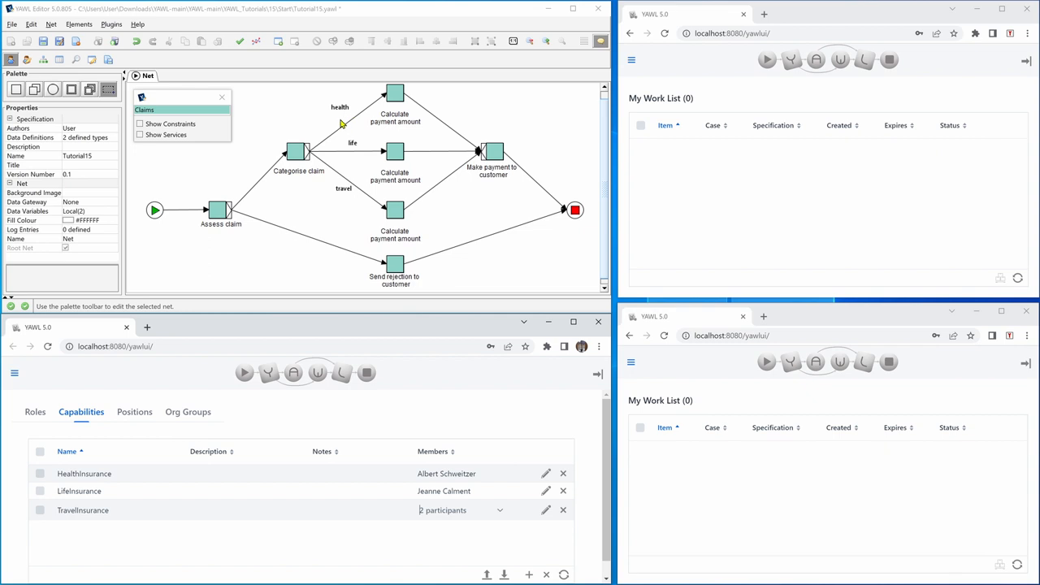
mouse_move(360, 161)
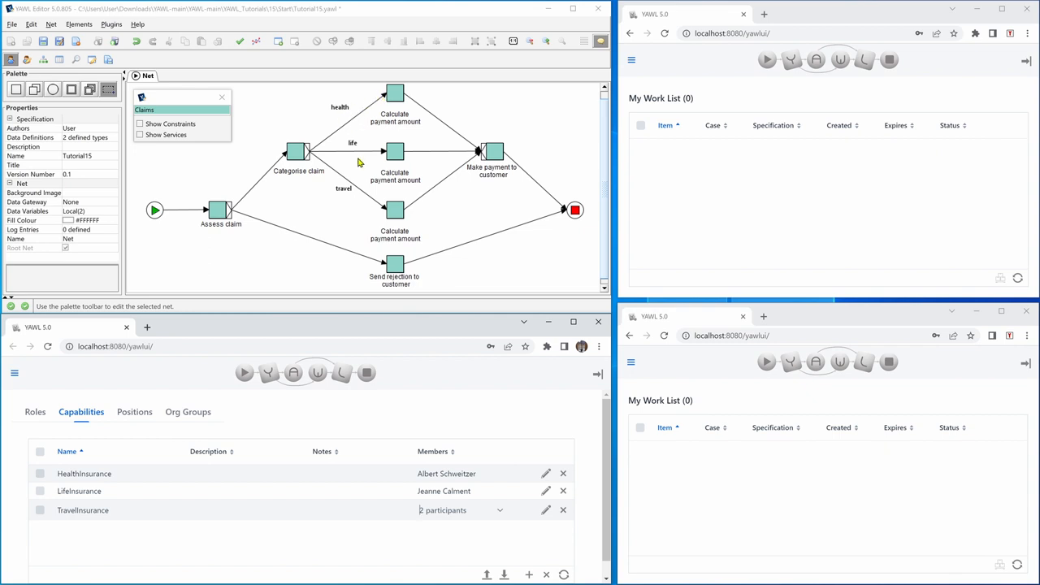
mouse_move(338, 128)
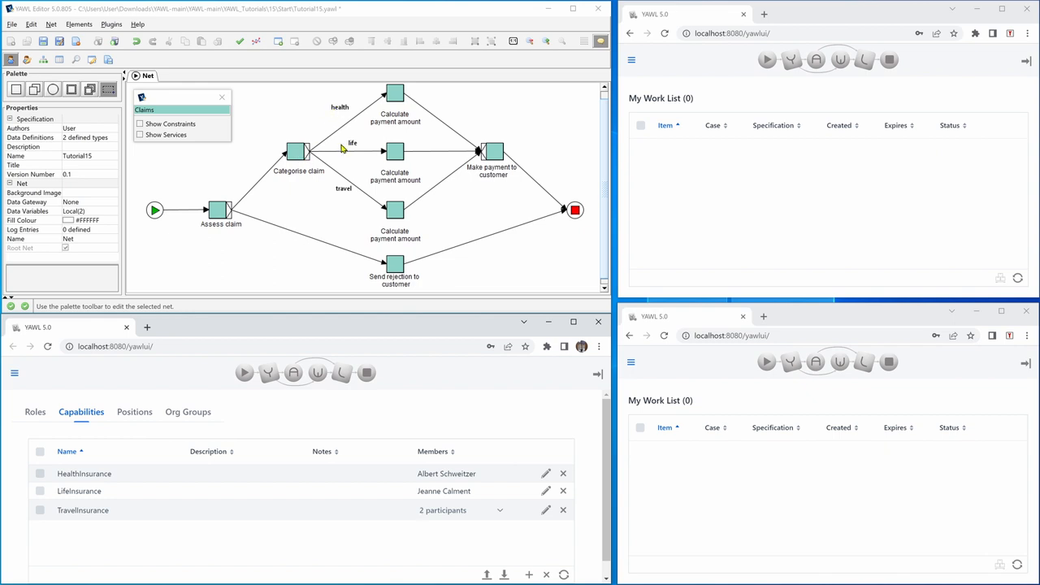
mouse_move(340, 212)
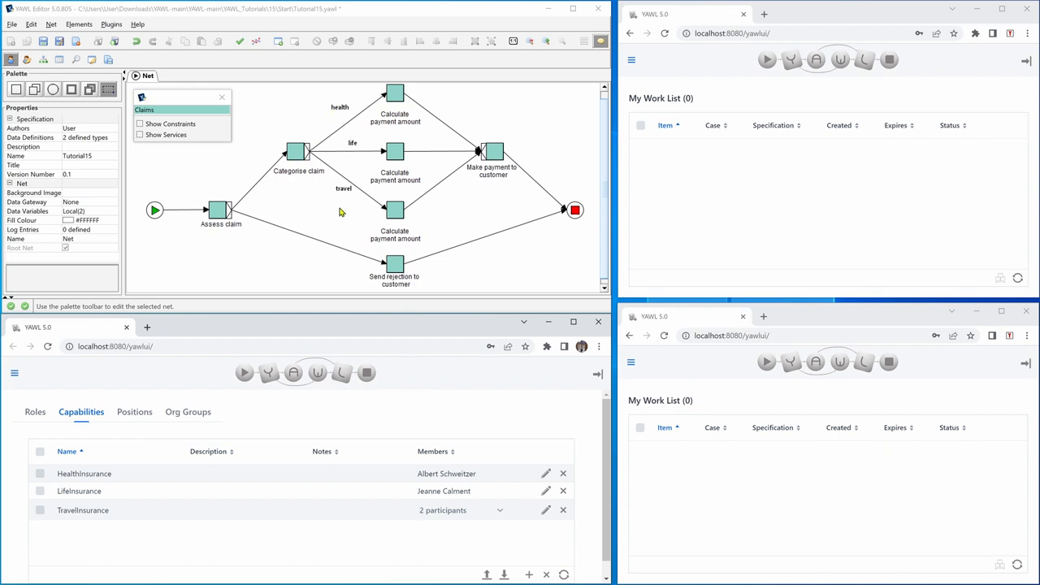
left_click(395, 101)
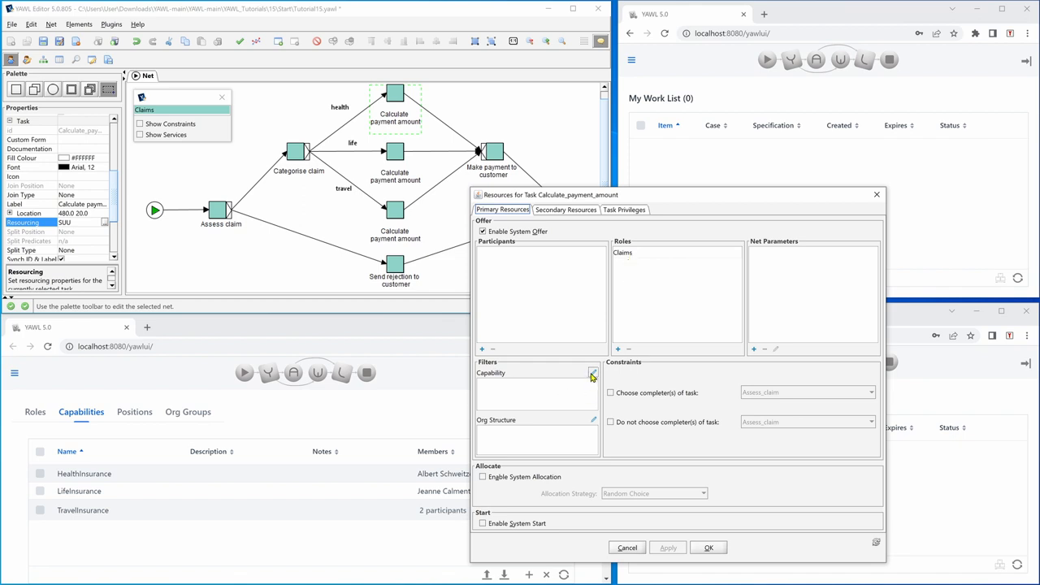
Add a HealthInsurance capability filter to the health Calculate payment amount task and save
left_click(591, 375)
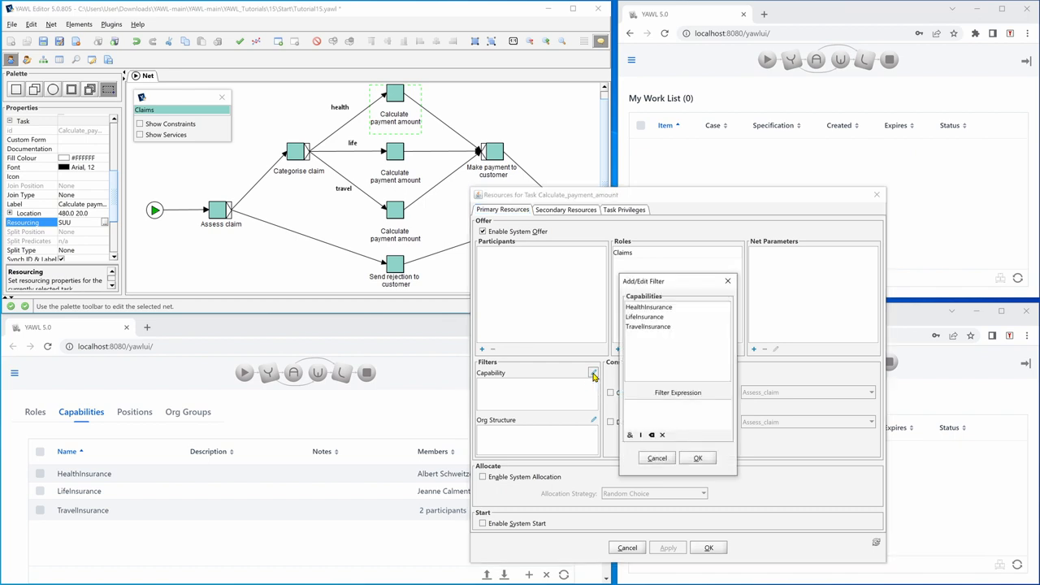
left_click(649, 306)
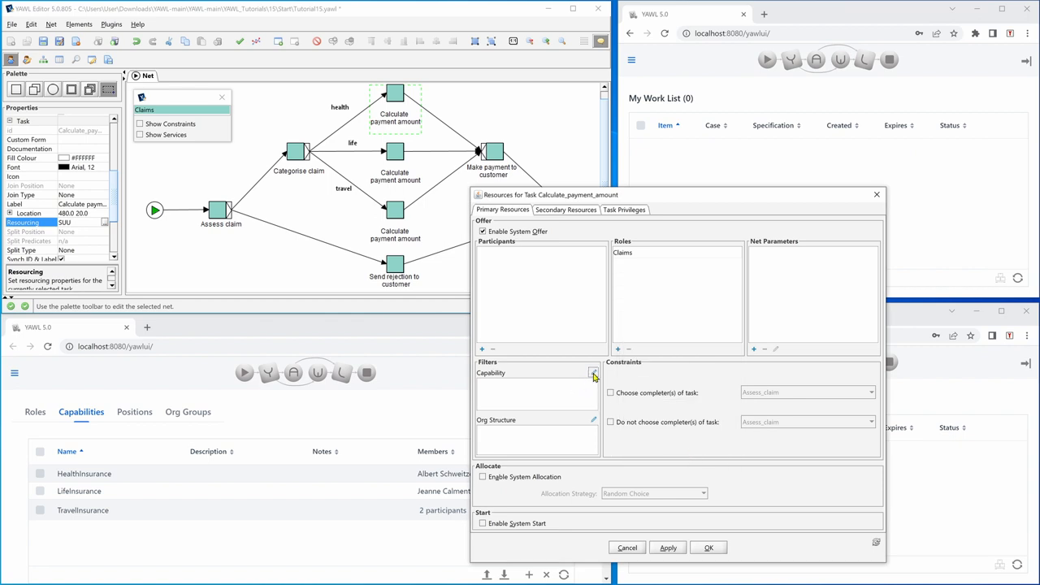
left_click(592, 373)
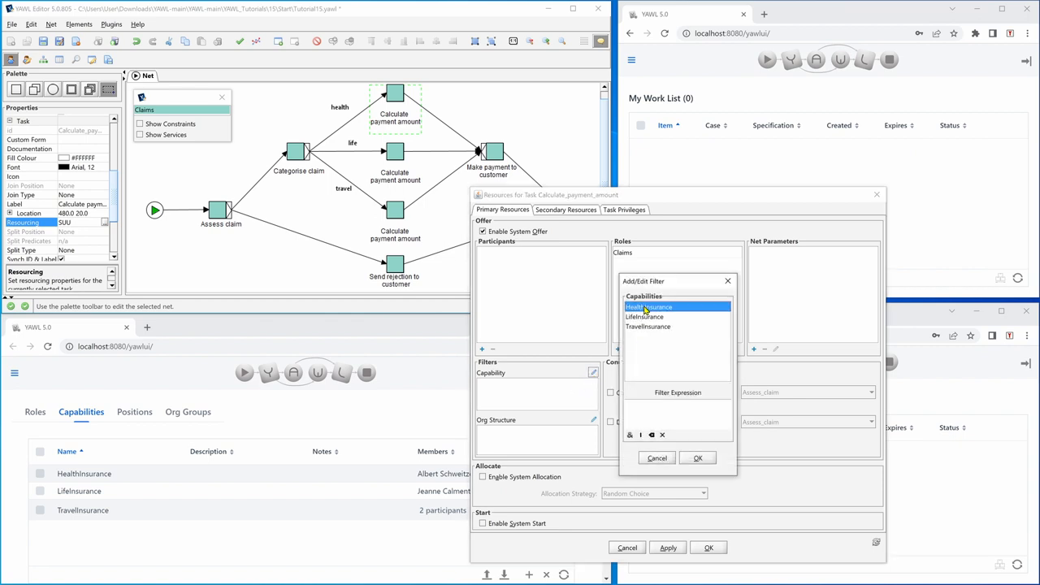
left_click(650, 307)
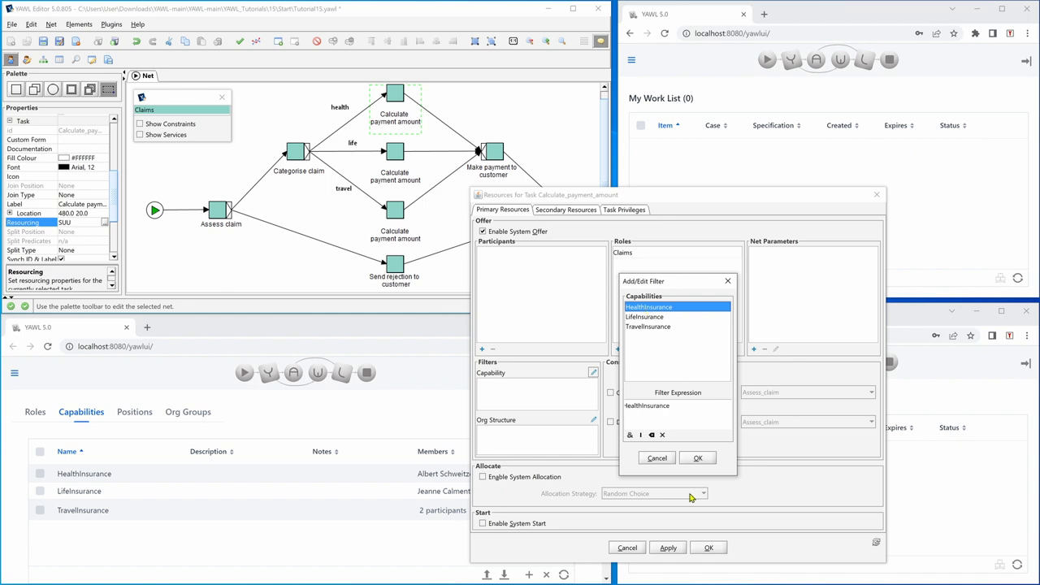
left_click(697, 457)
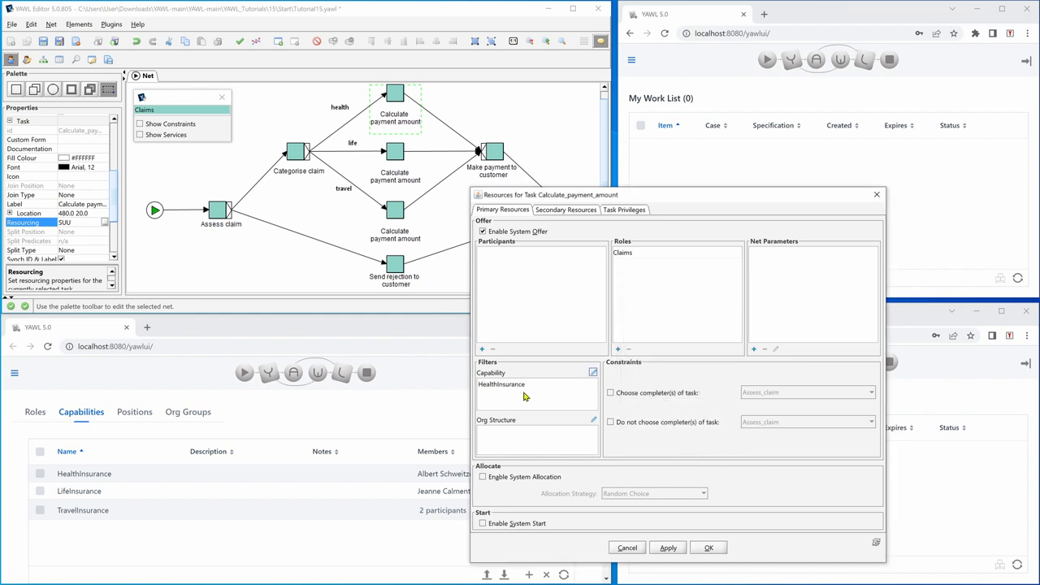
mouse_move(707, 510)
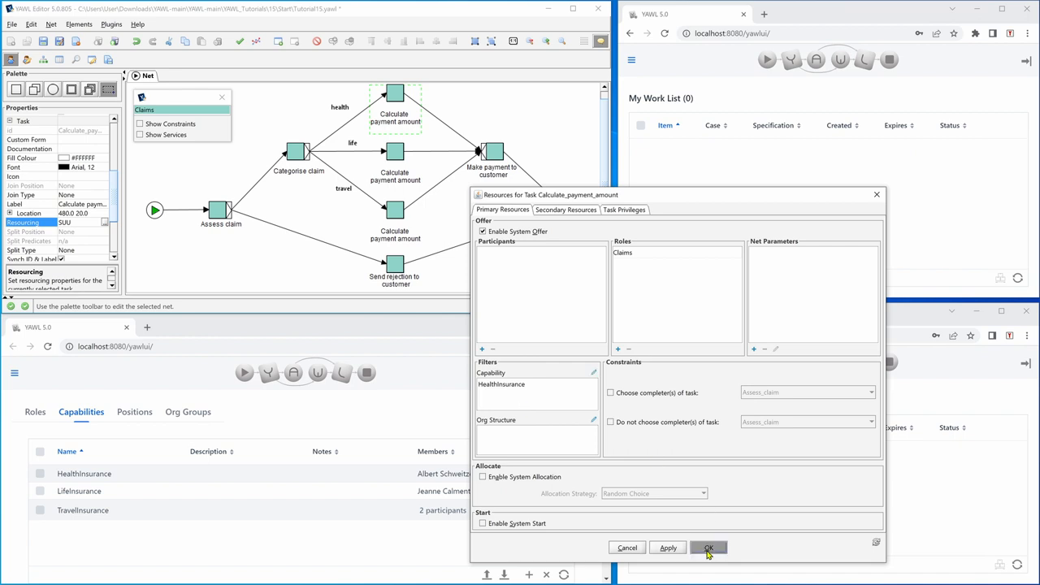
left_click(709, 548)
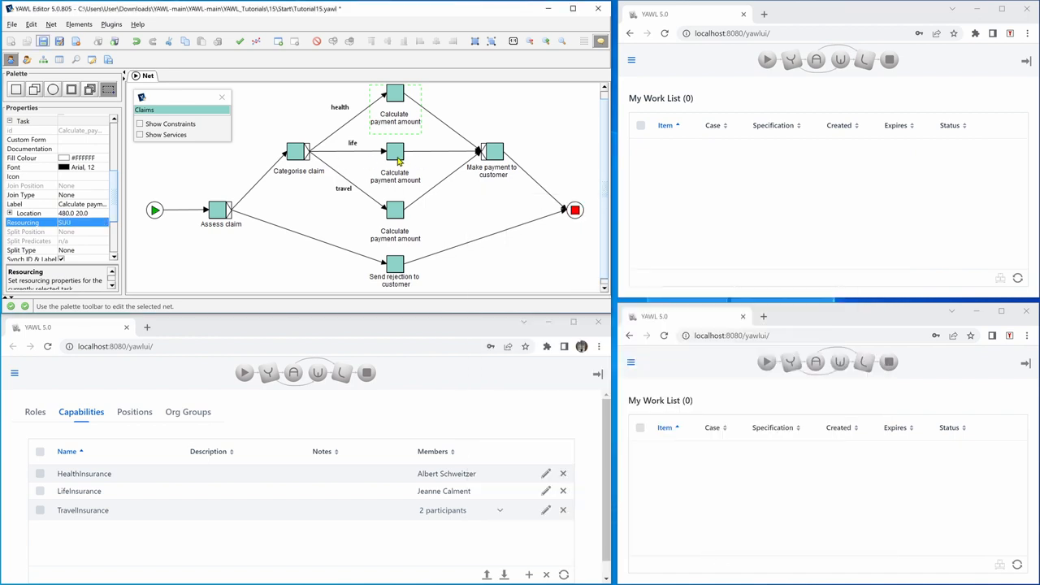
Add a LifeInsurance capability filter to the life branch's Calculate payment amount task
left_click(395, 153)
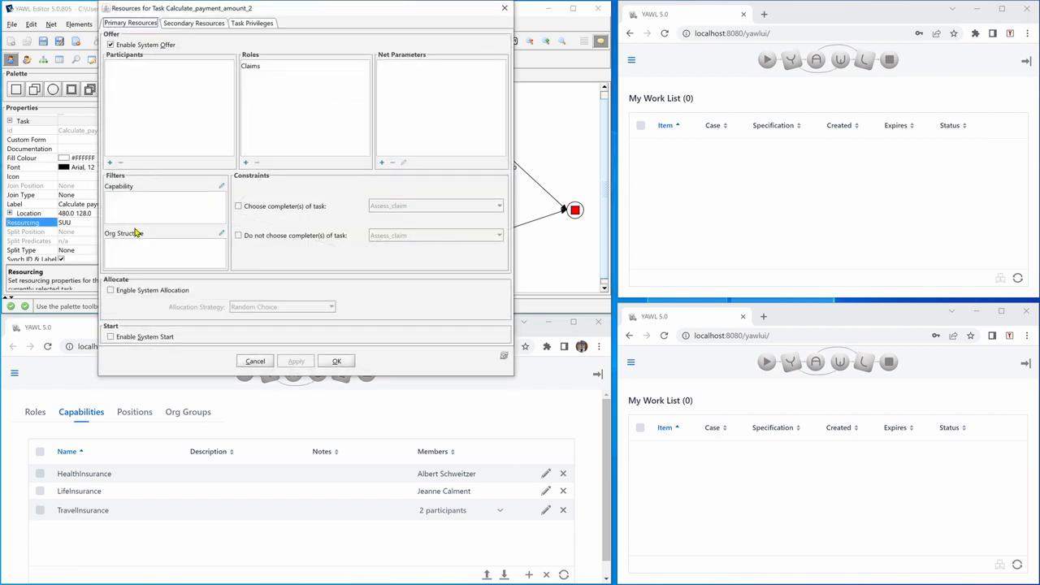
left_click(221, 186)
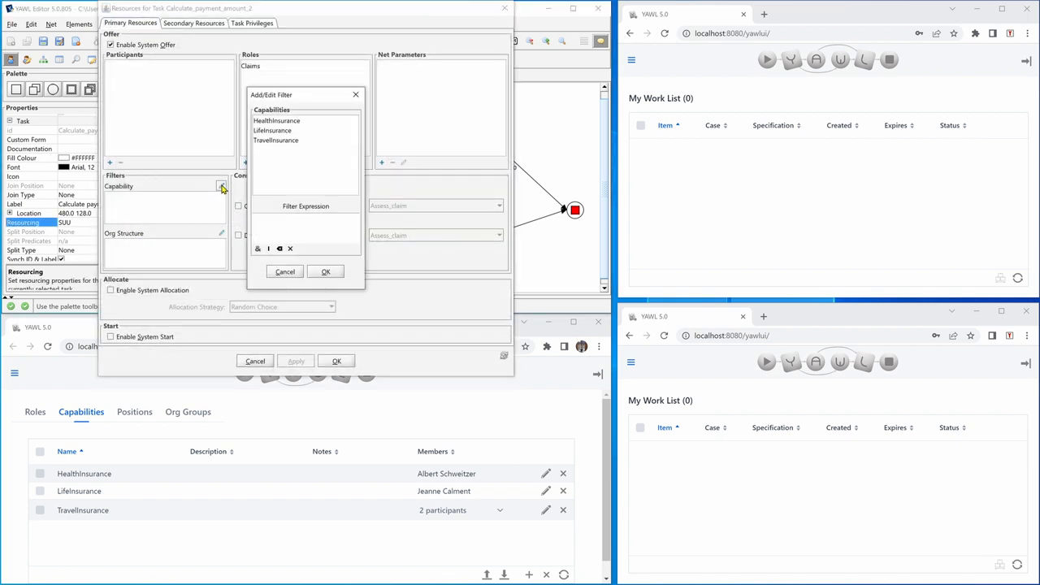
left_click(272, 130)
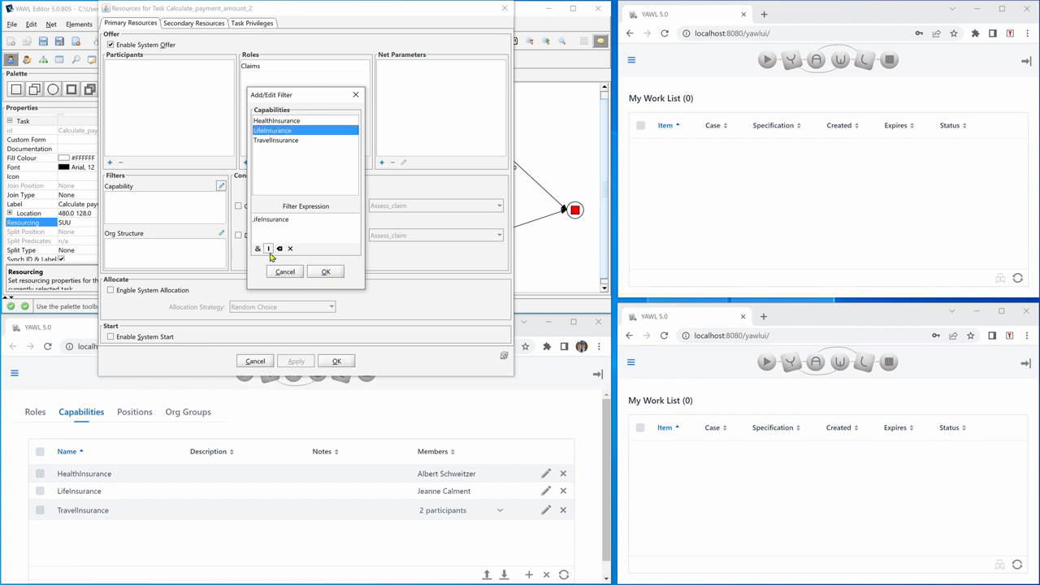
left_click(257, 248)
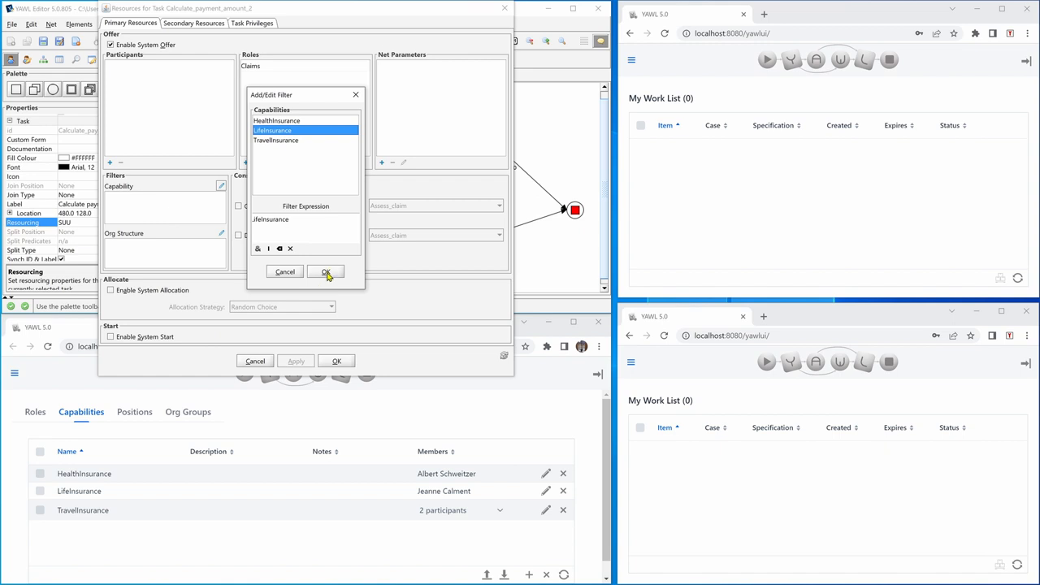
left_click(325, 271)
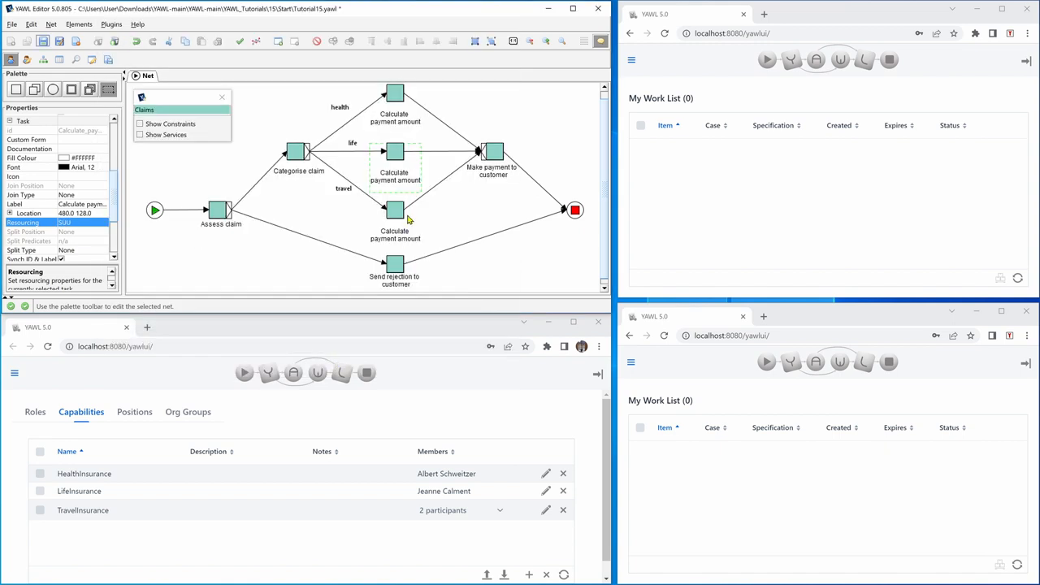
Add a TravelInsurance capability filter to the travel branch's Calculate payment amount task
left_click(394, 212)
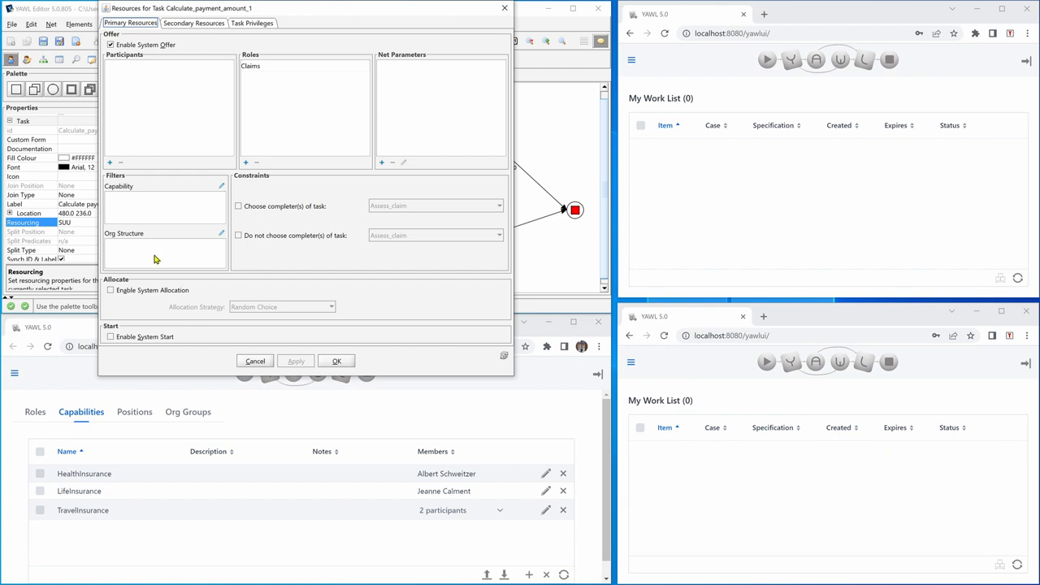
left_click(221, 186)
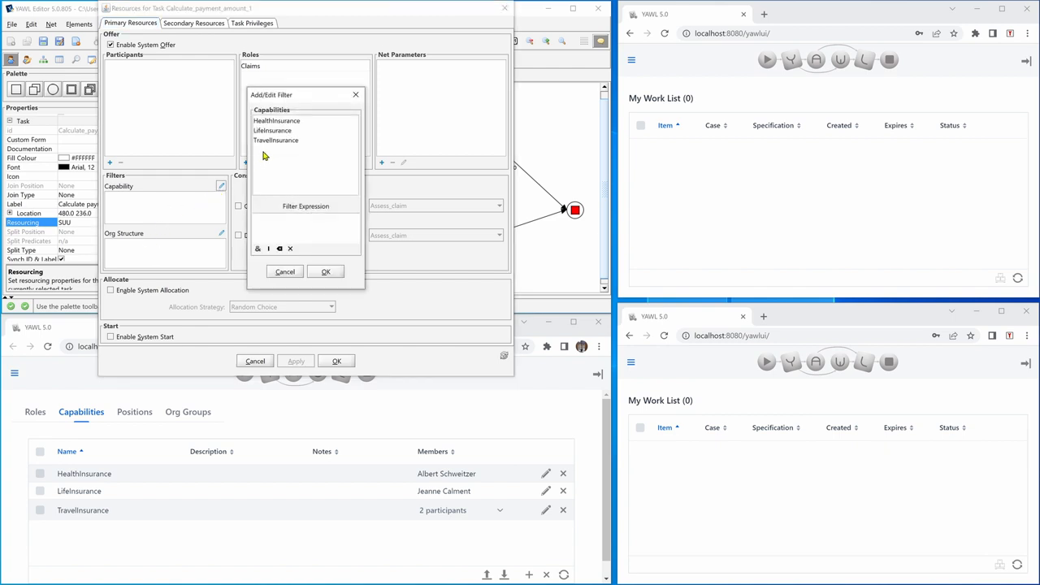
left_click(276, 140)
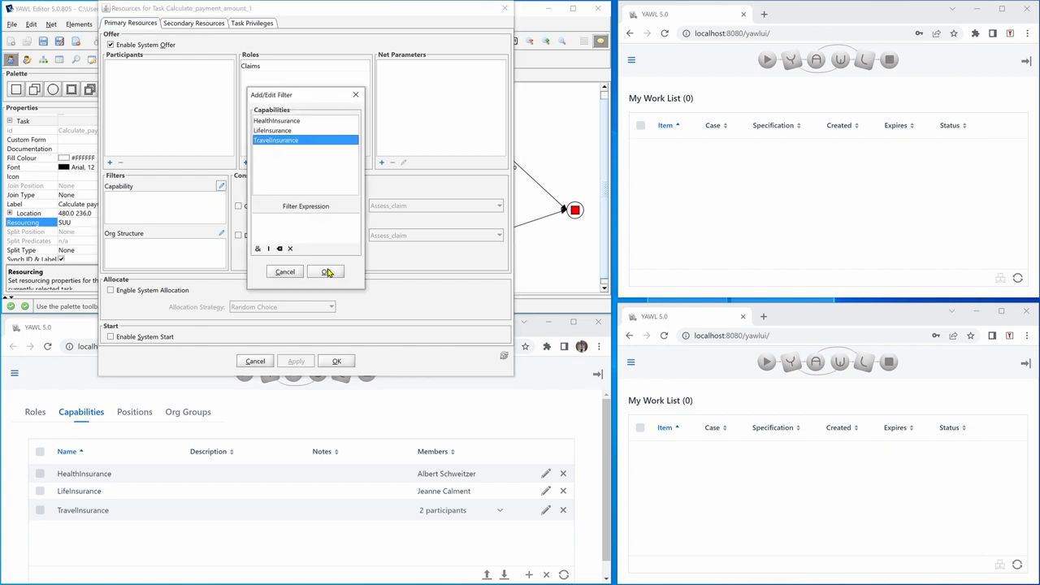
left_click(325, 272)
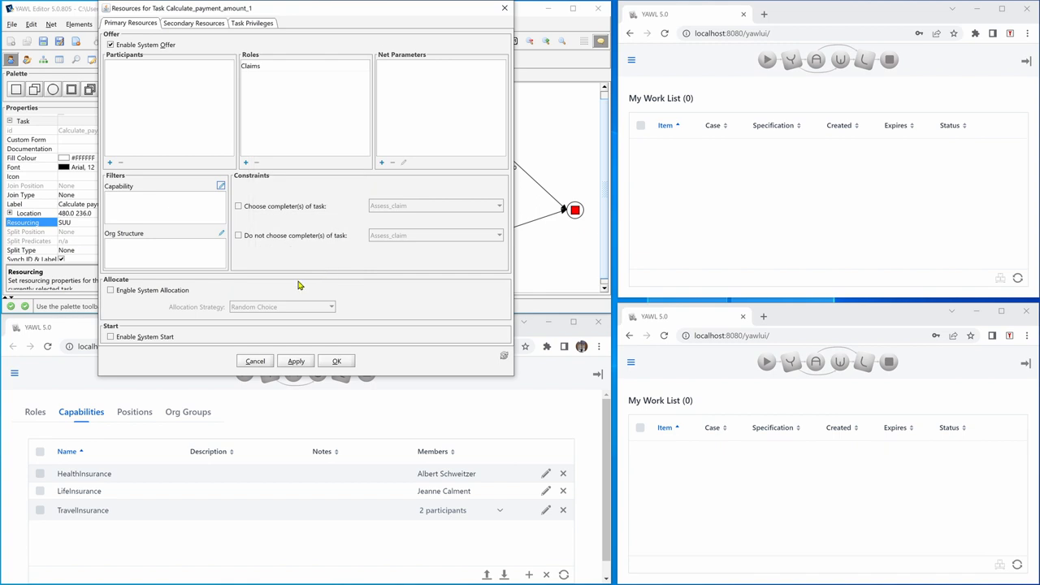
left_click(221, 185)
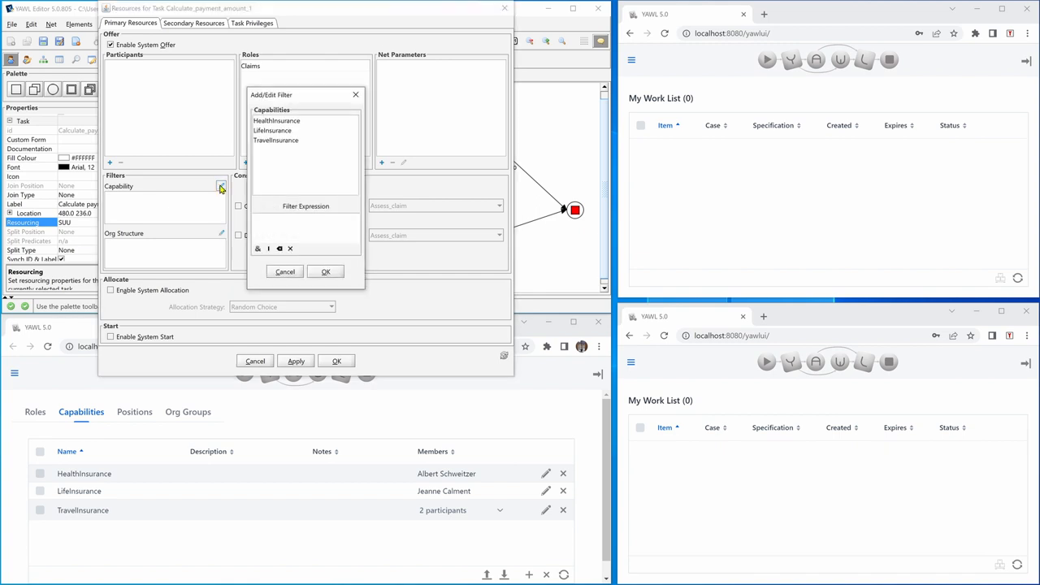
left_click(275, 140)
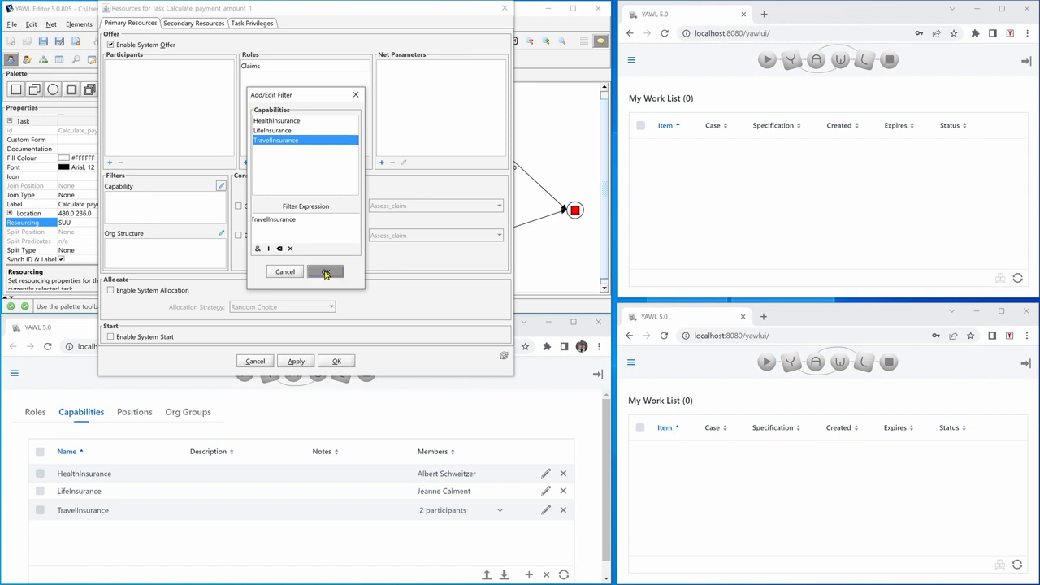
left_click(325, 272)
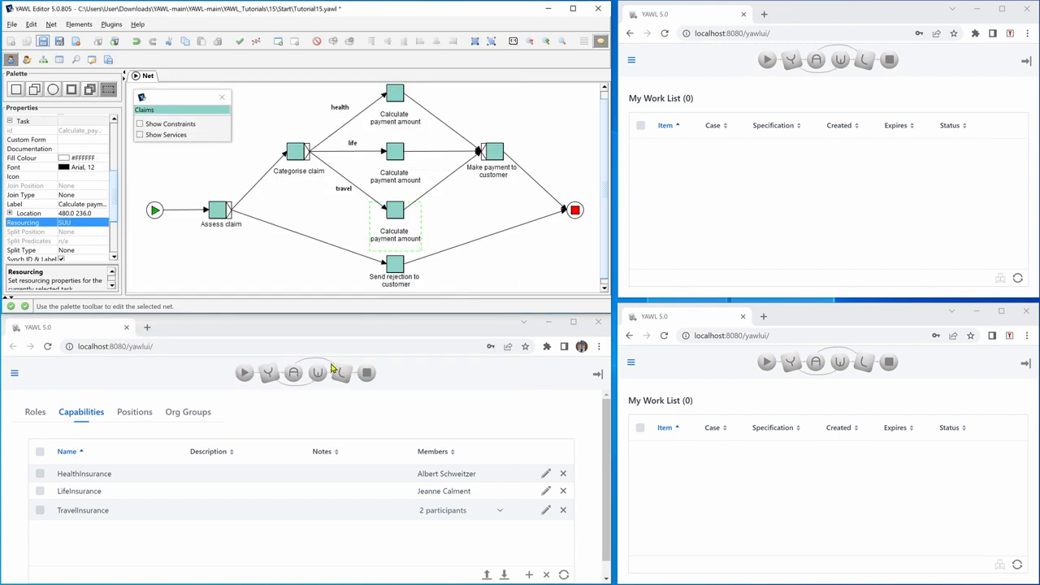
mouse_move(252, 274)
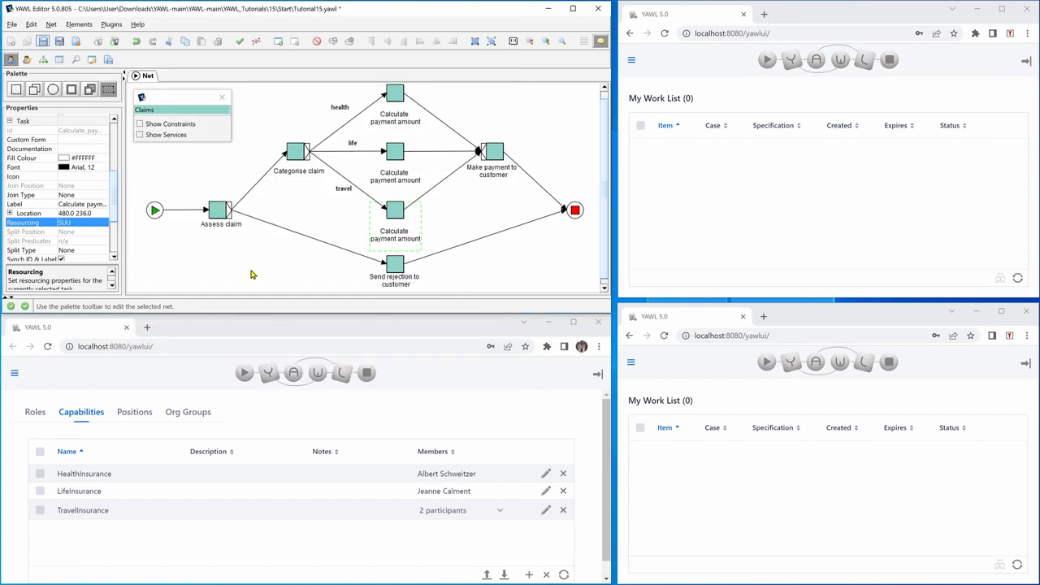
Upload the claims specification to the engine, launching case 1, and acknowledge success
left_click(114, 43)
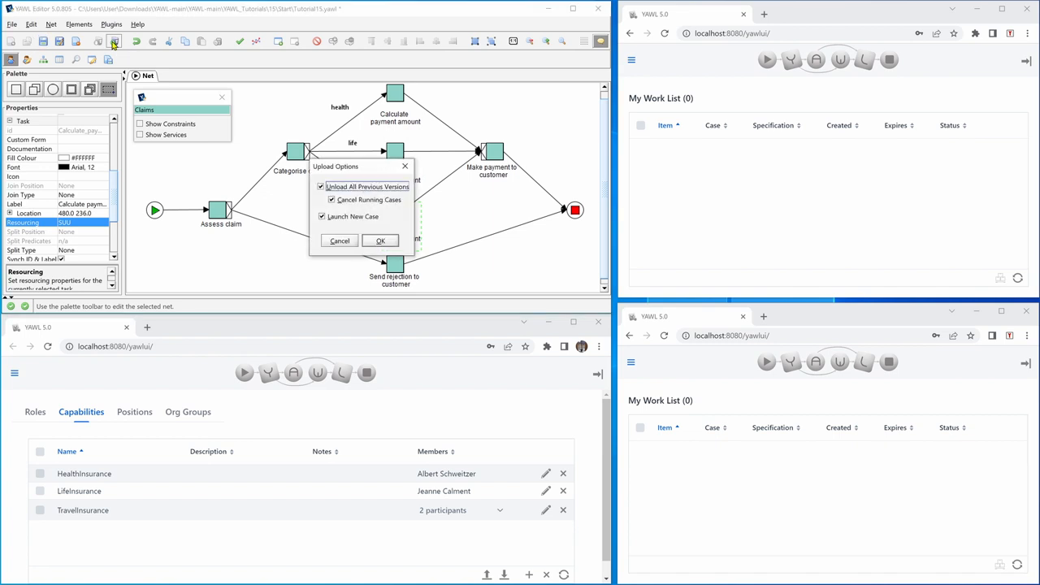
left_click(380, 239)
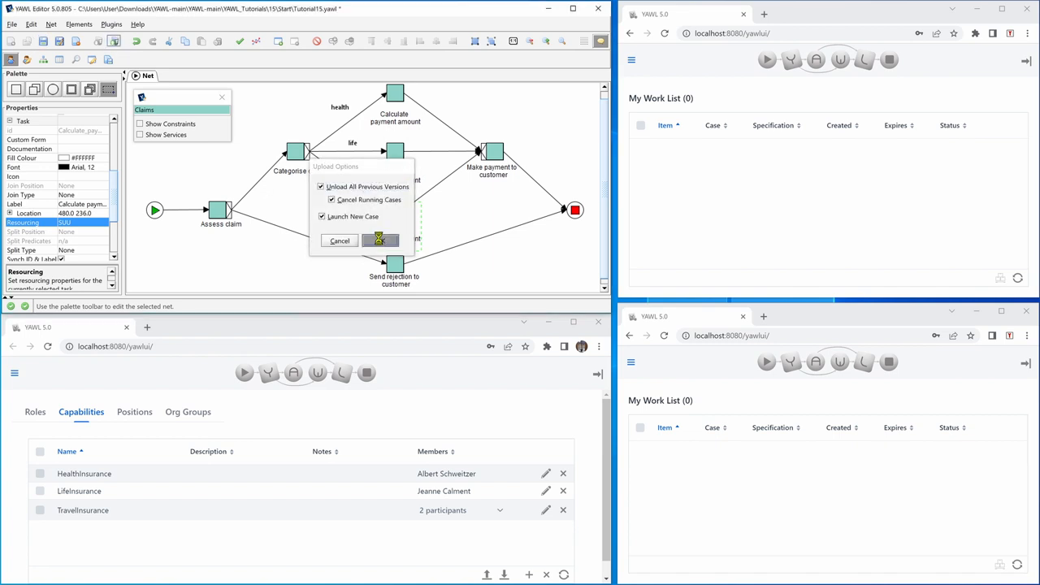
left_click(380, 239)
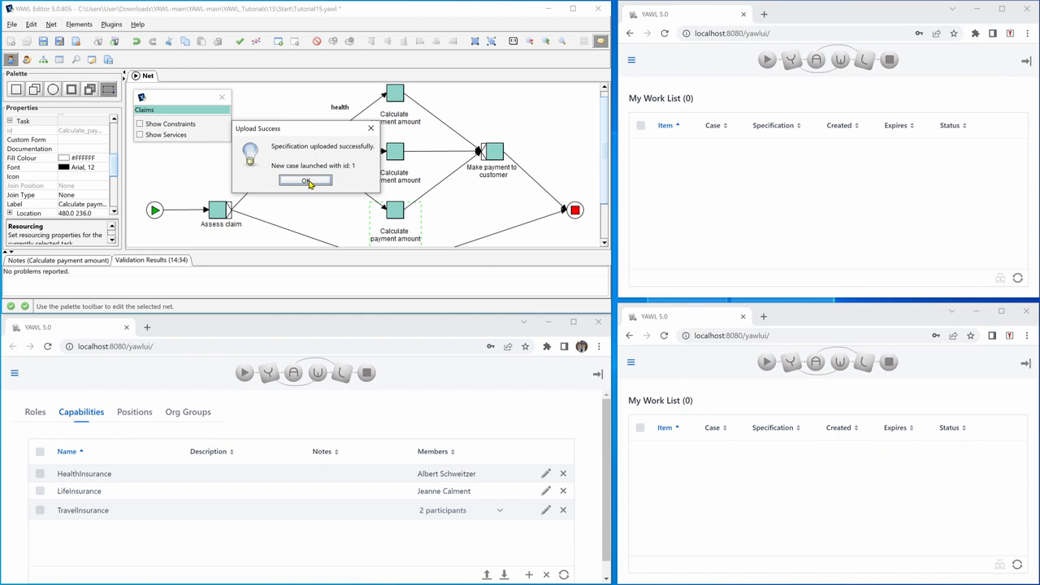
left_click(306, 179)
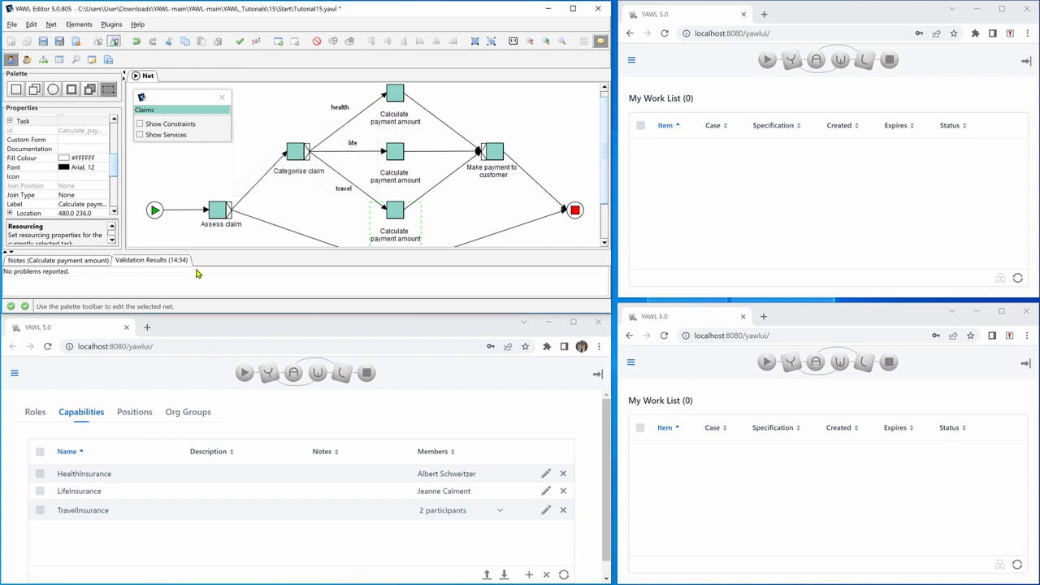
mouse_move(359, 473)
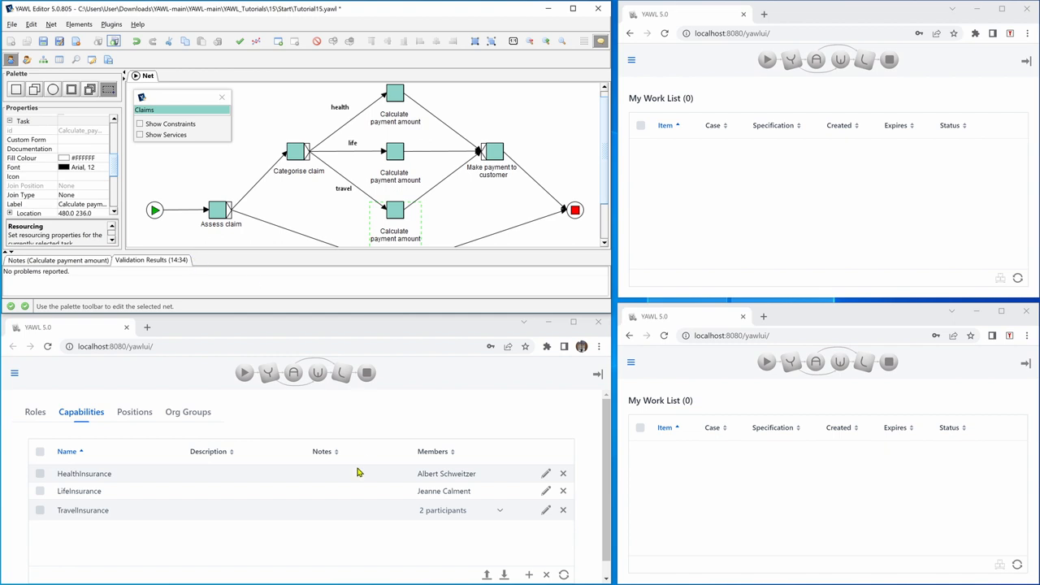
Switch the admin browser to the Admin Worklist and close the navigation menu
left_click(14, 390)
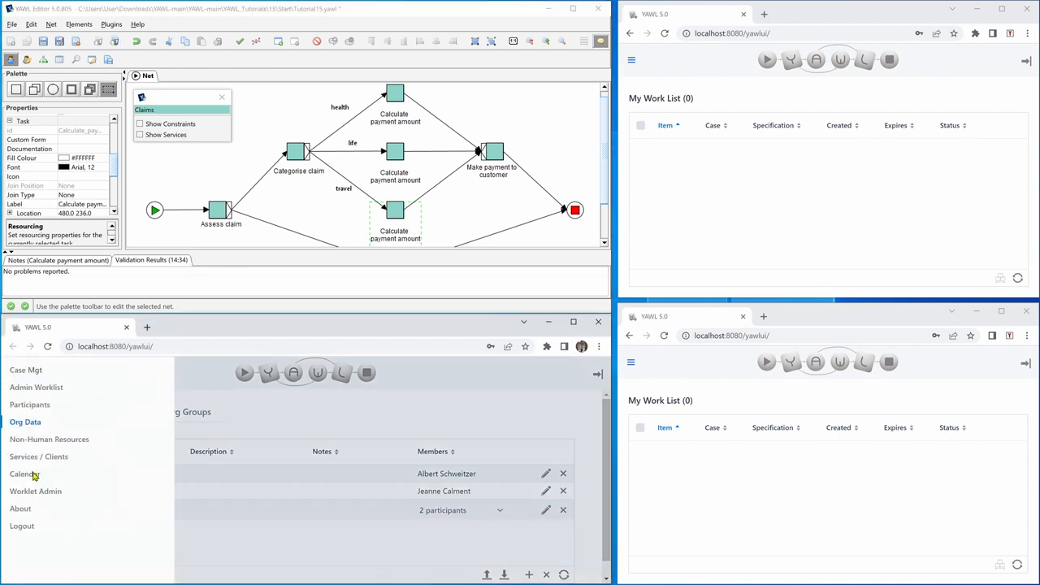
left_click(36, 387)
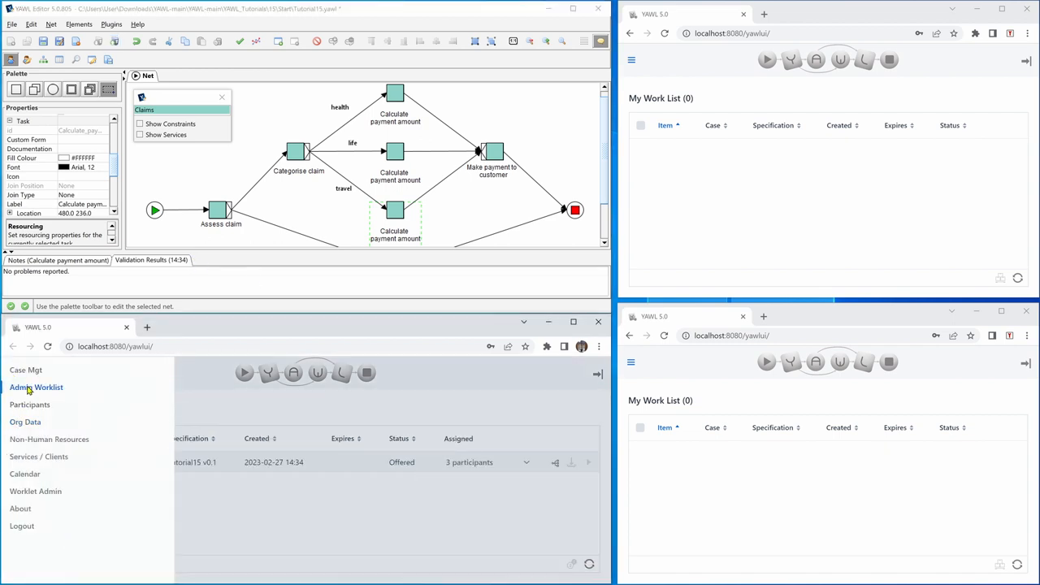
left_click(35, 388)
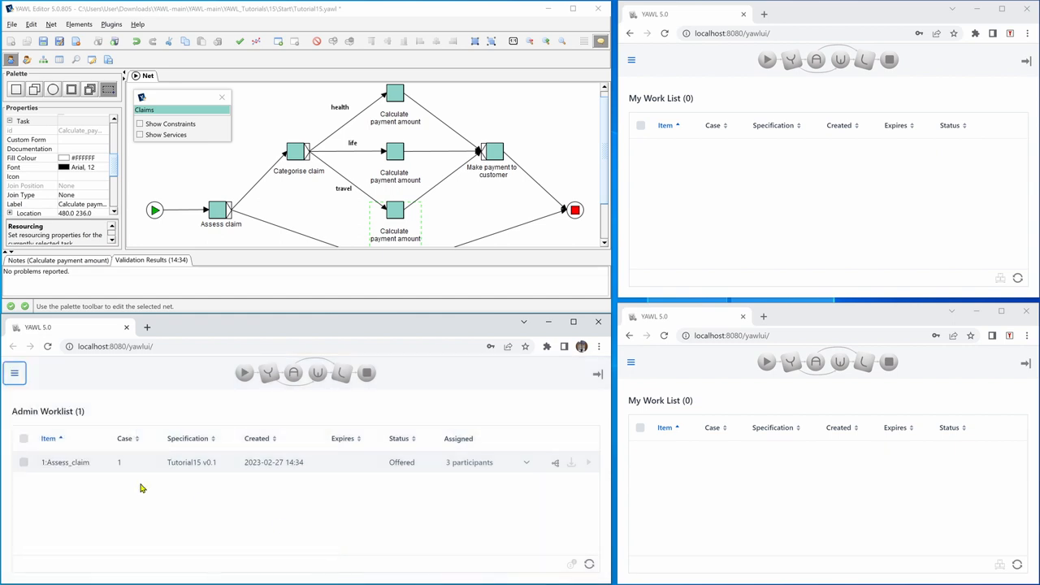
mouse_move(467, 476)
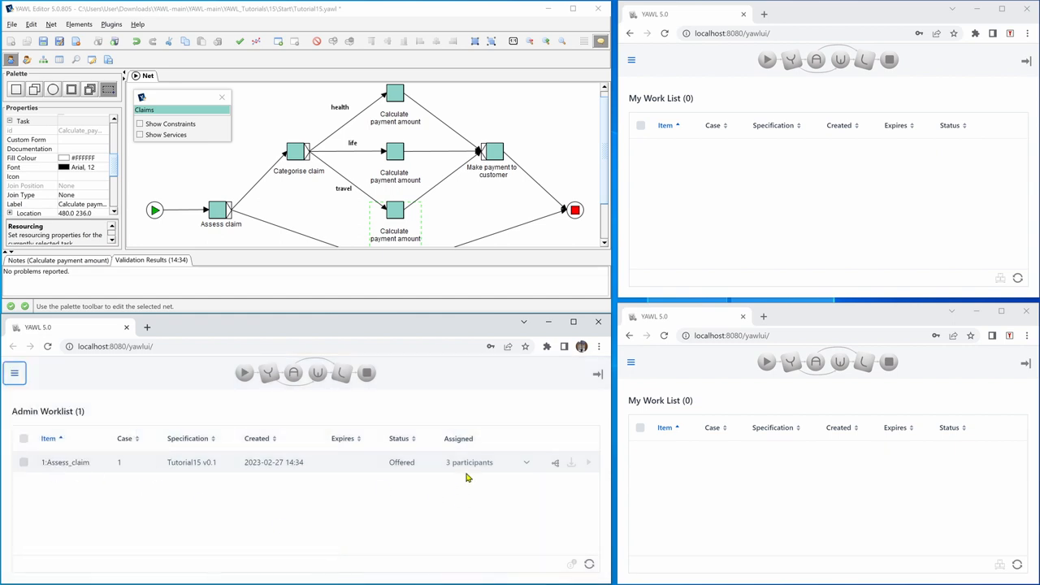
mouse_move(457, 533)
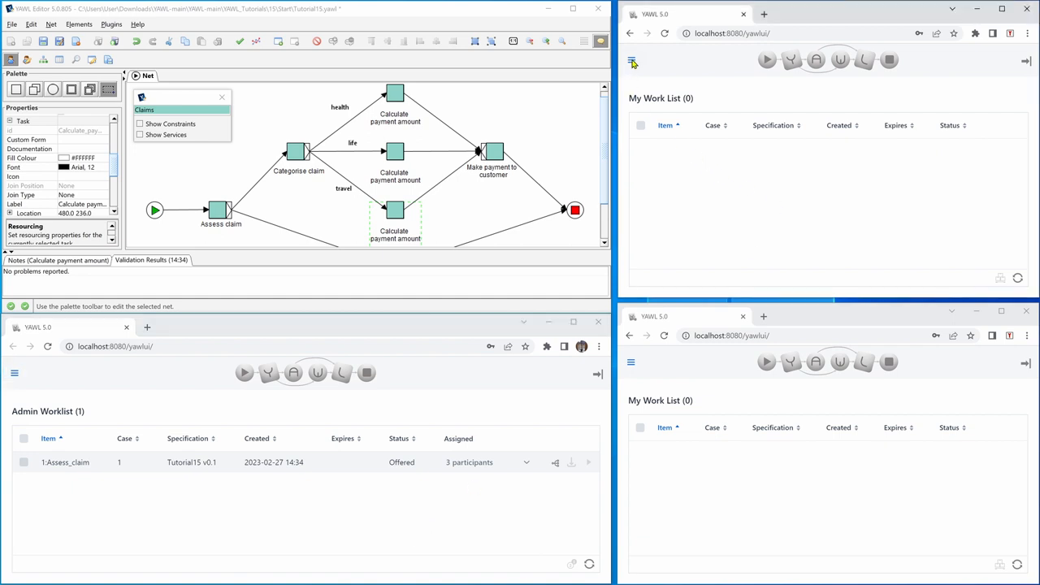
Open My Worklist, refresh it, and accept and start the Assess_claim item
left_click(629, 61)
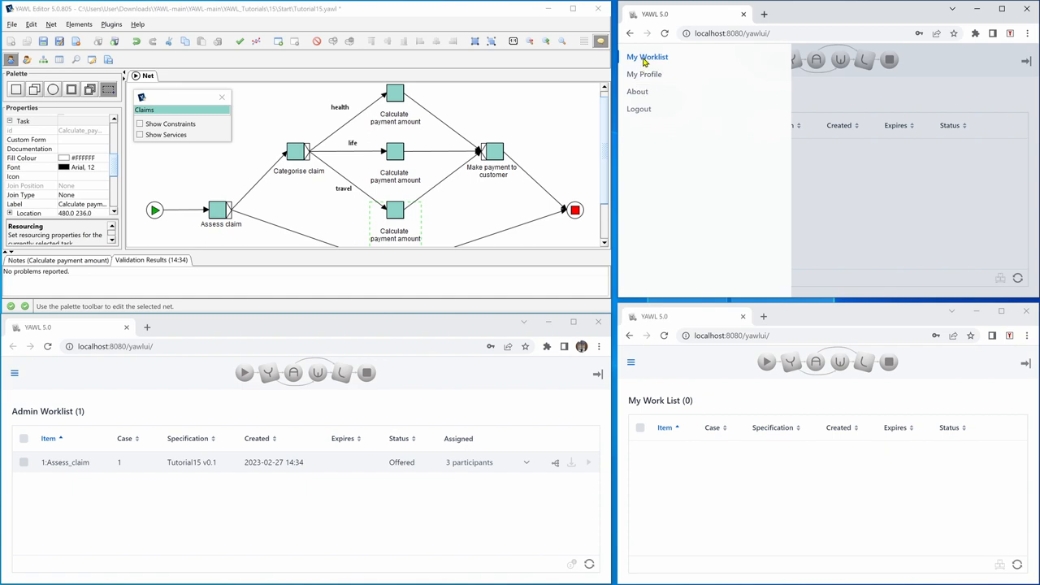
left_click(646, 57)
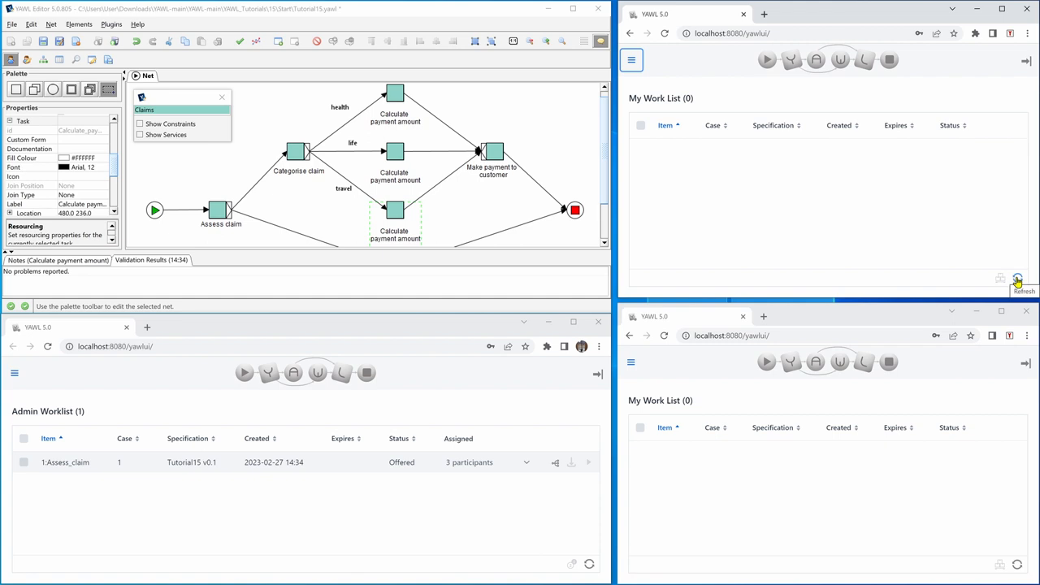
left_click(1016, 278)
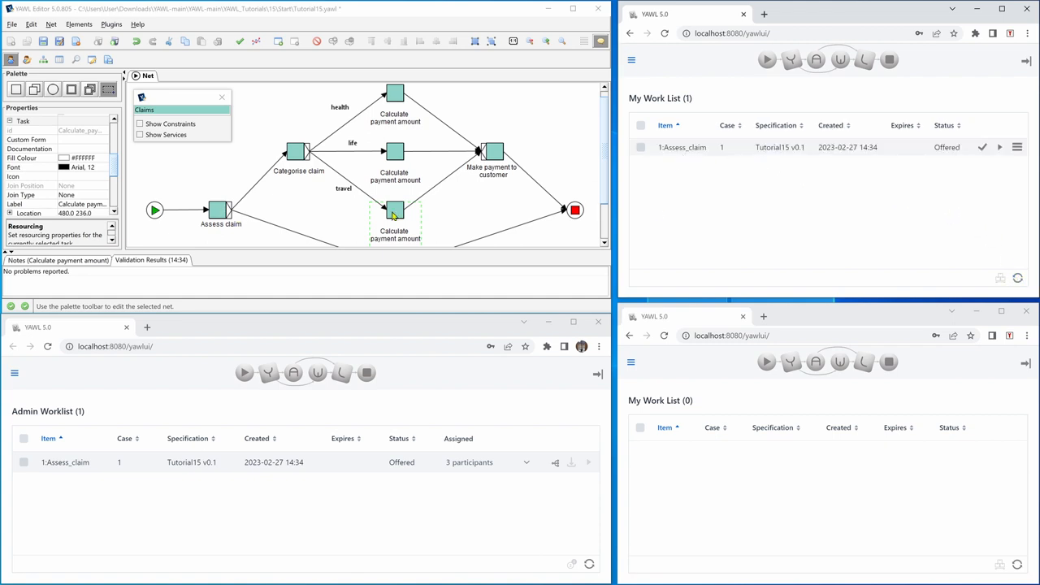
left_click(978, 149)
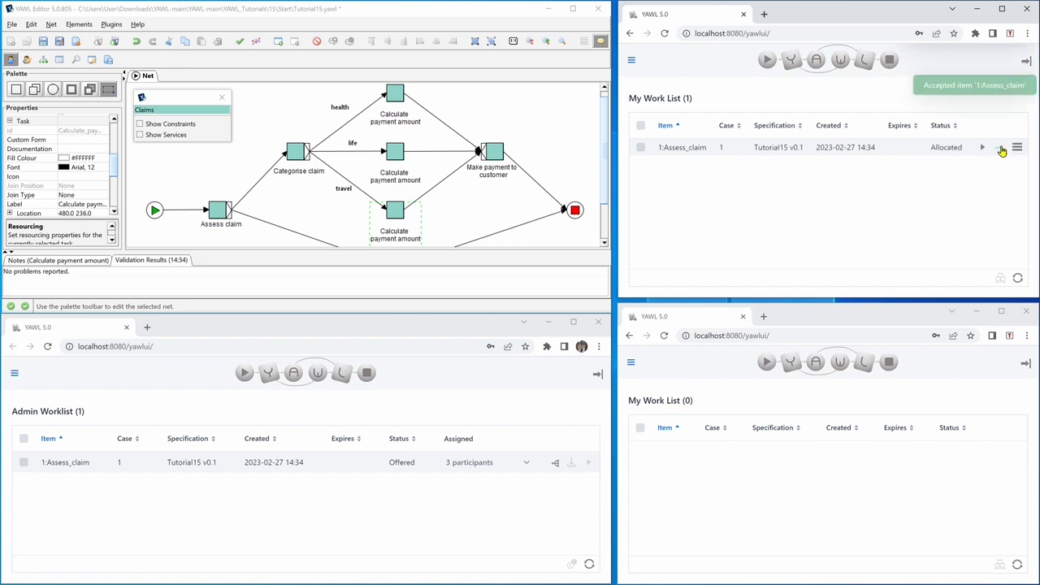
left_click(1002, 150)
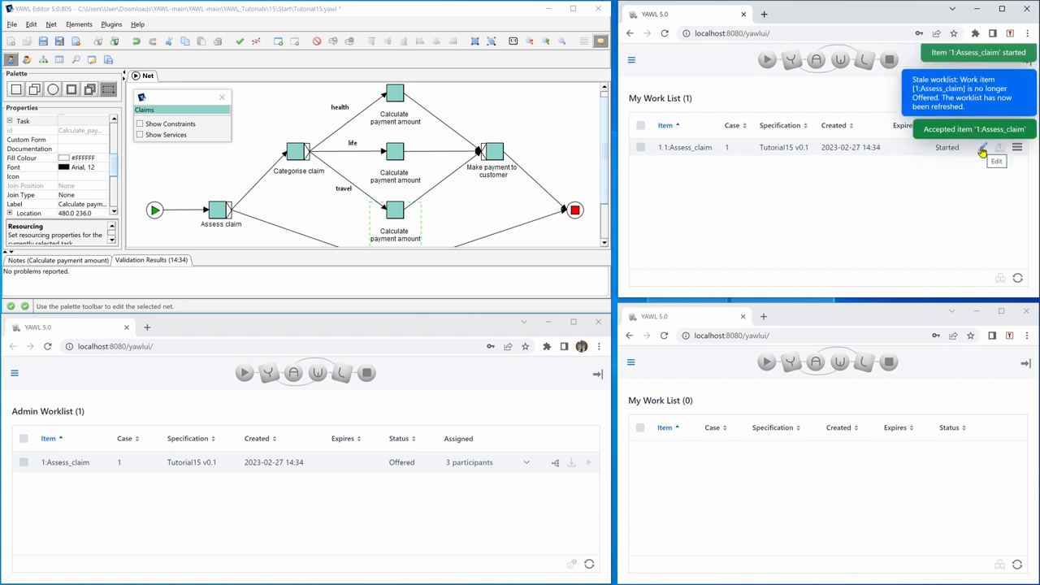
Complete the Assess claim form with the Reject option unticked
left_click(979, 148)
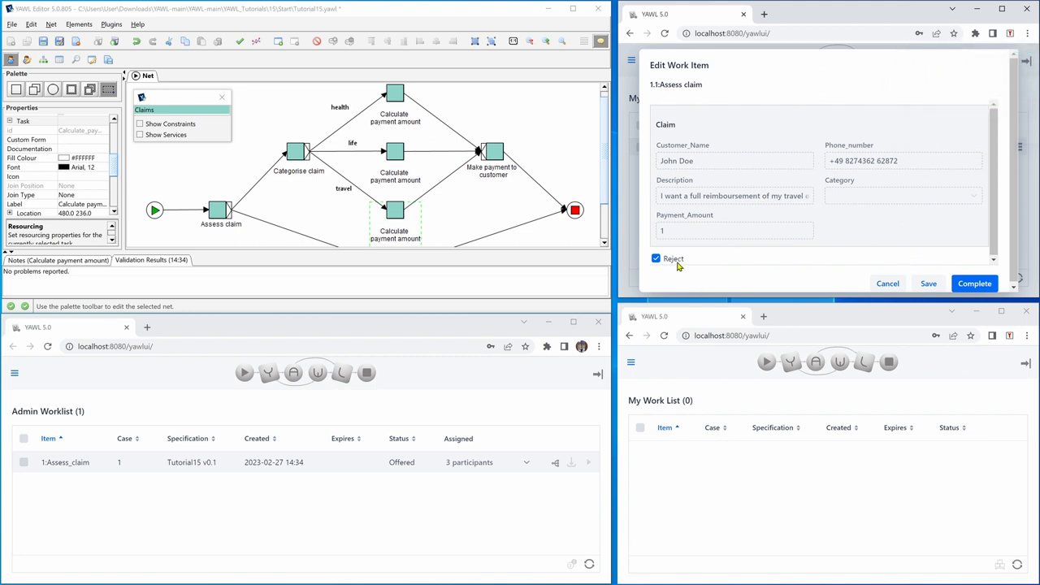
left_click(655, 258)
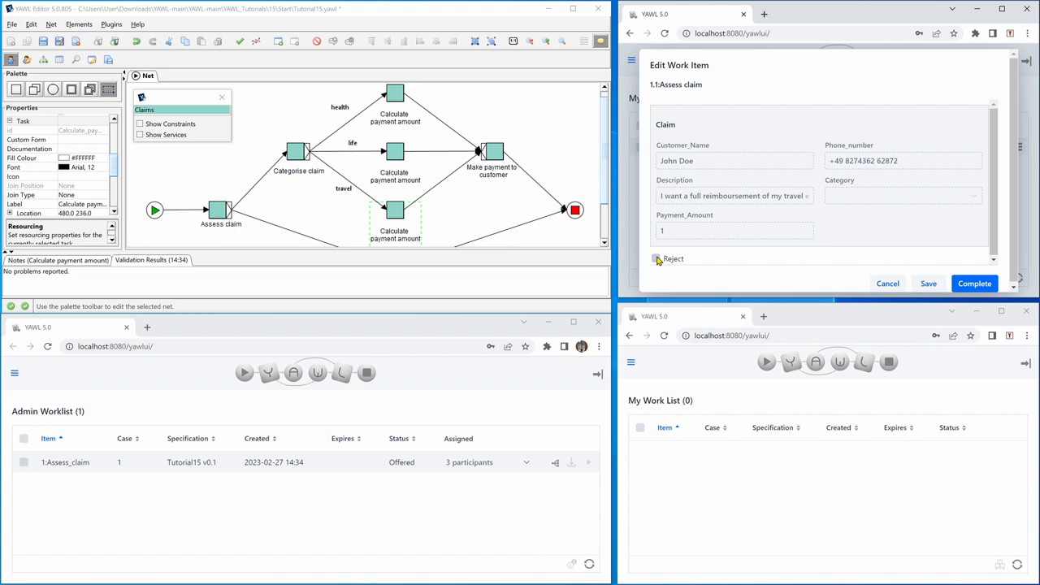
left_click(974, 283)
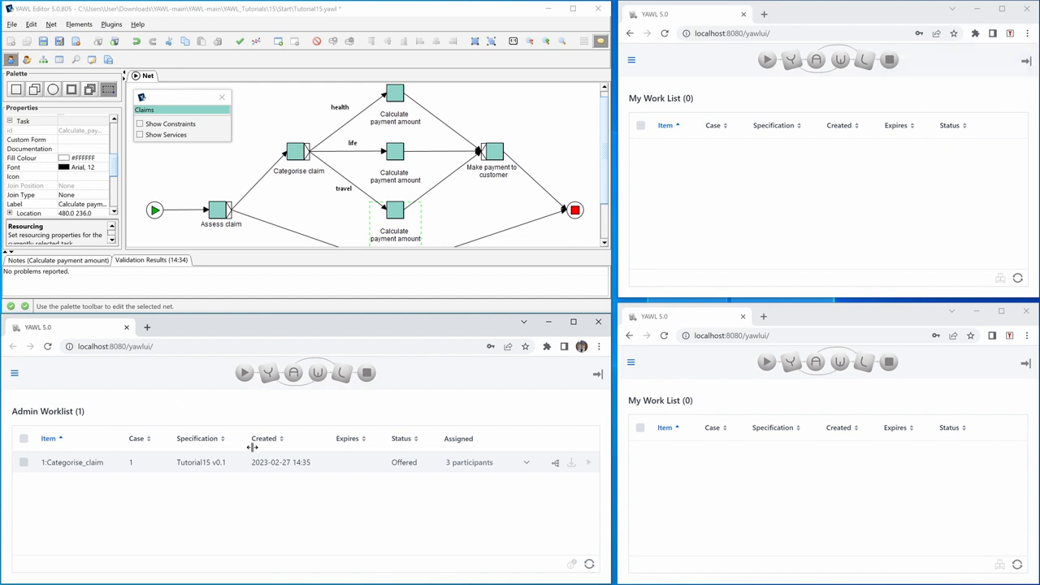
mouse_move(861, 290)
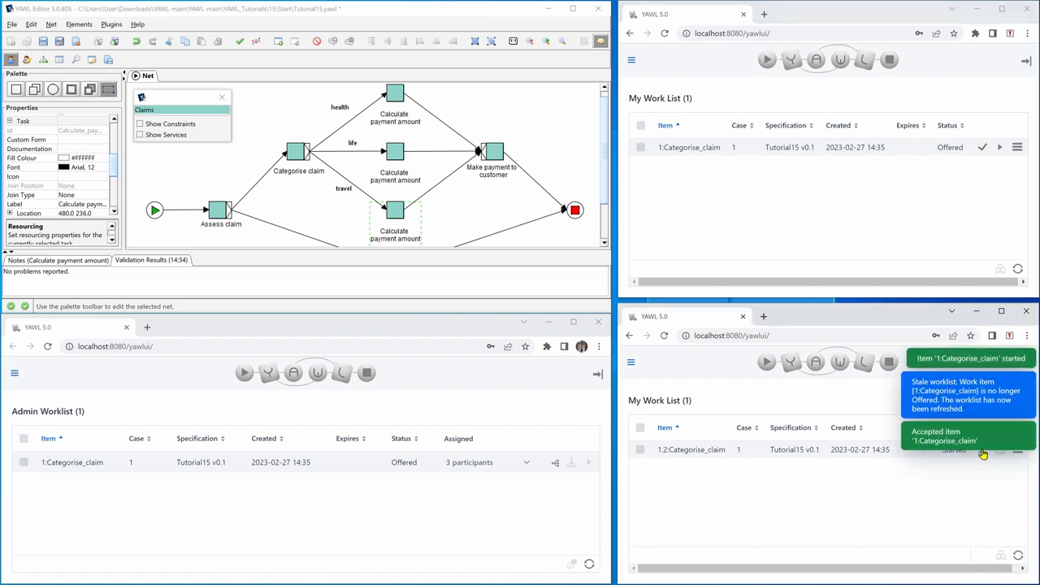
mouse_move(981, 455)
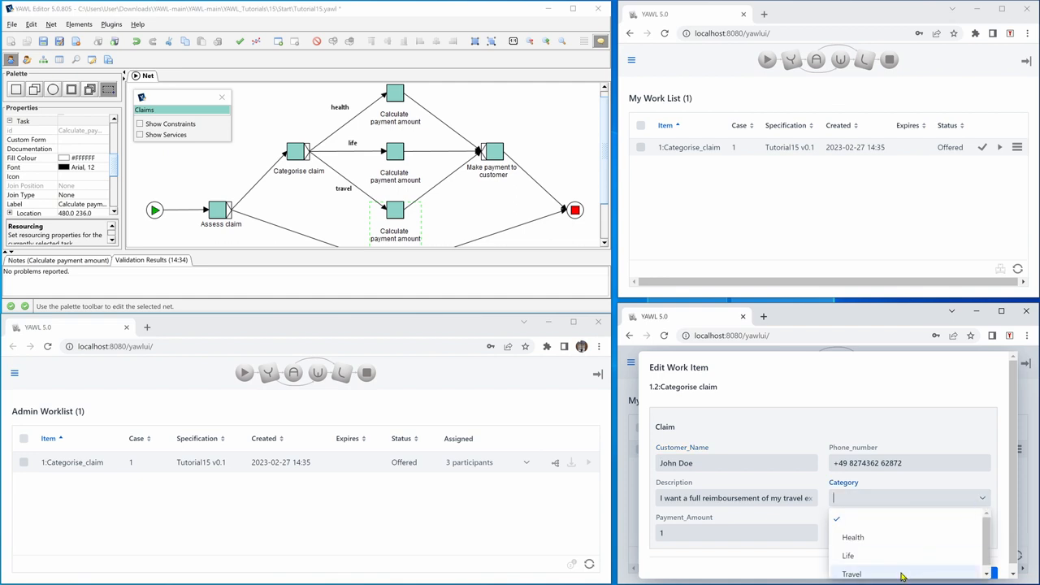
Set the claim category to Travel and complete Categorise claim
left_click(856, 572)
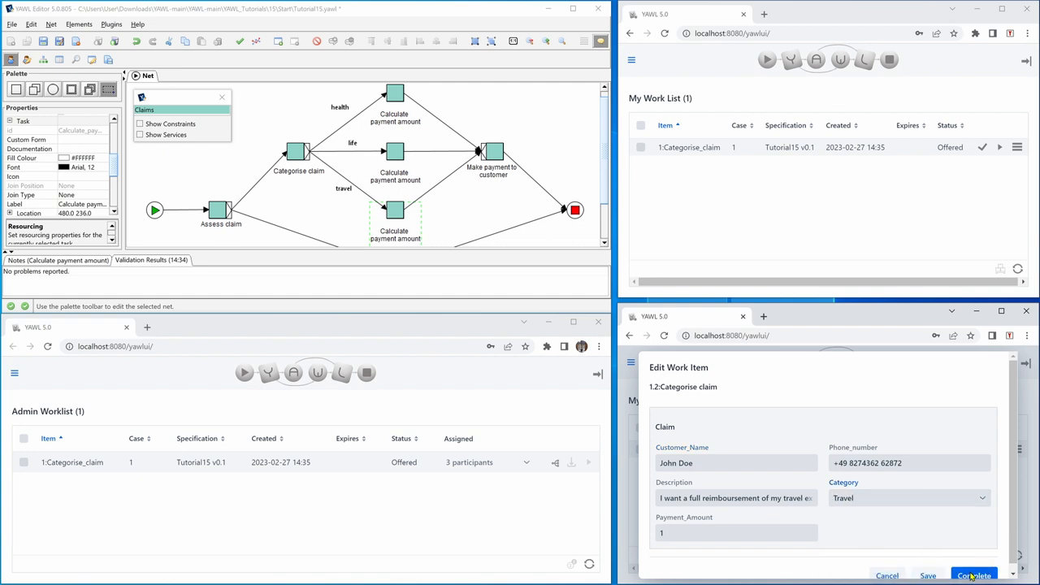
left_click(977, 576)
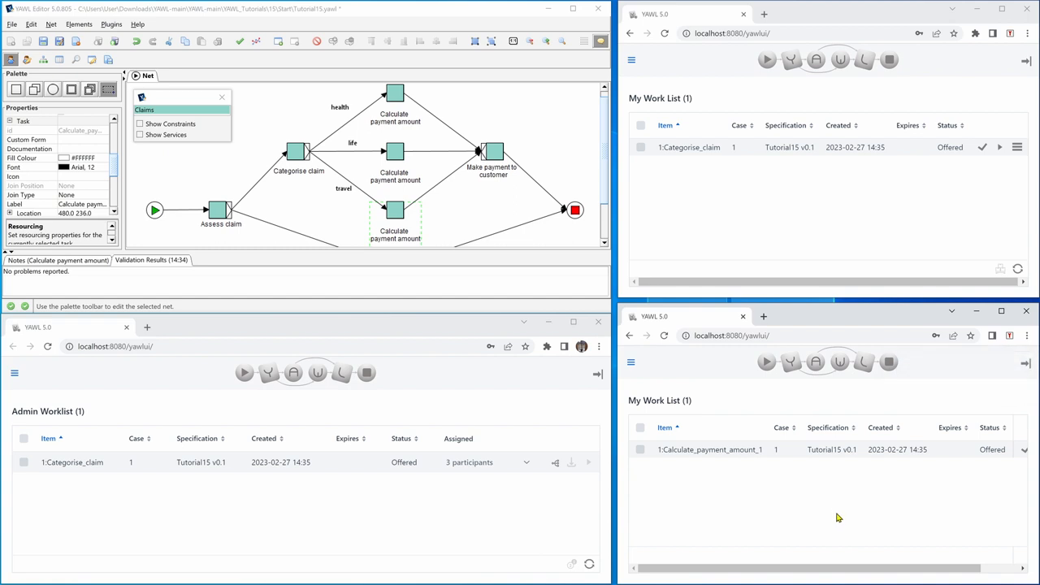
mouse_move(833, 485)
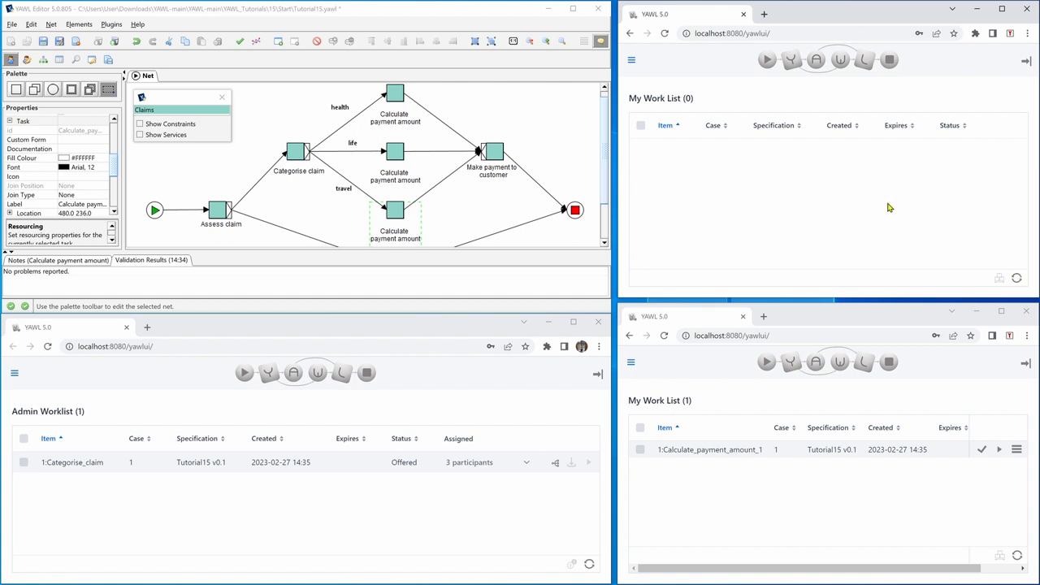
mouse_move(865, 188)
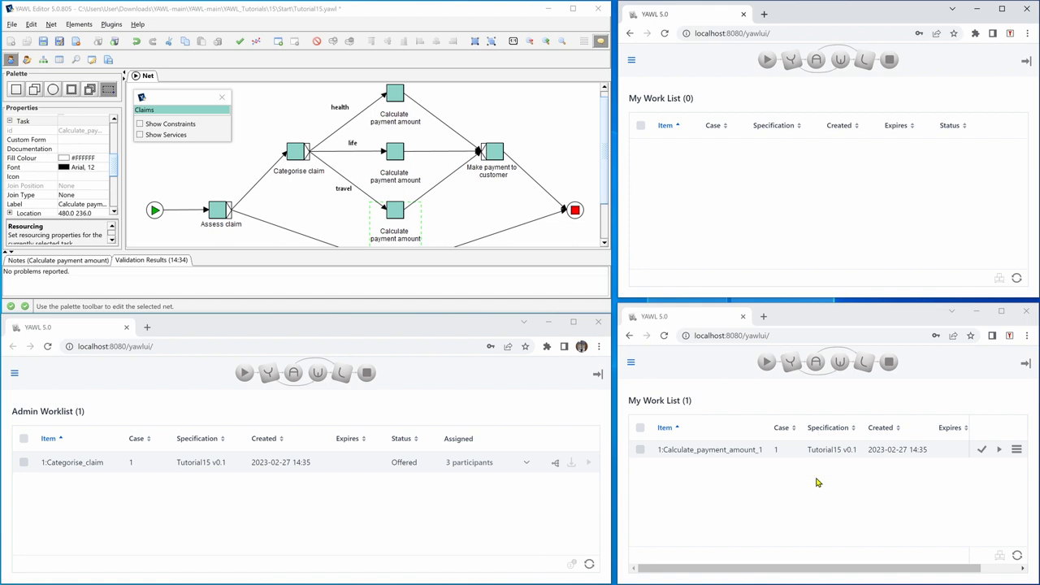
mouse_move(811, 489)
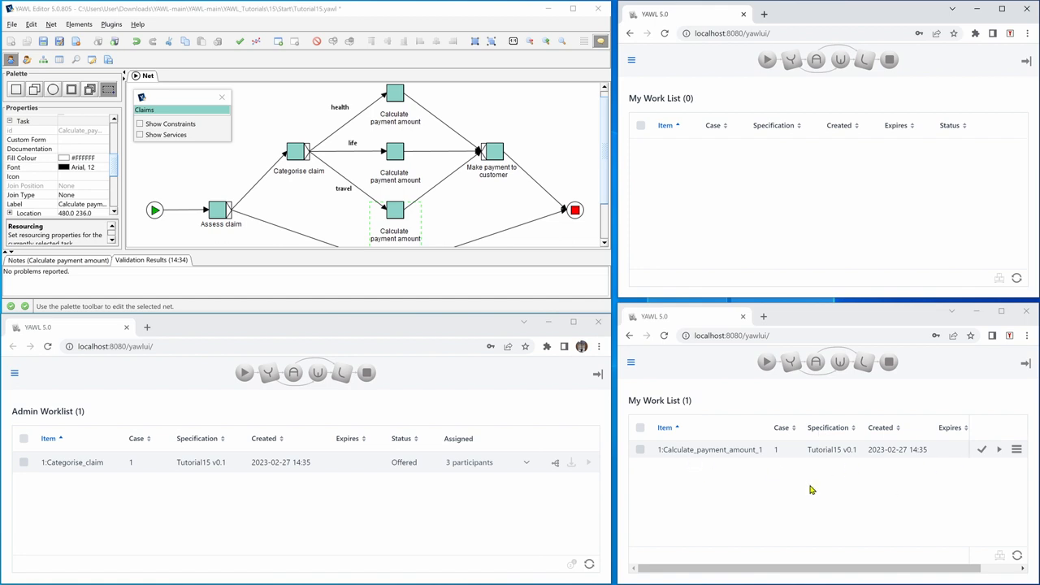
mouse_move(755, 495)
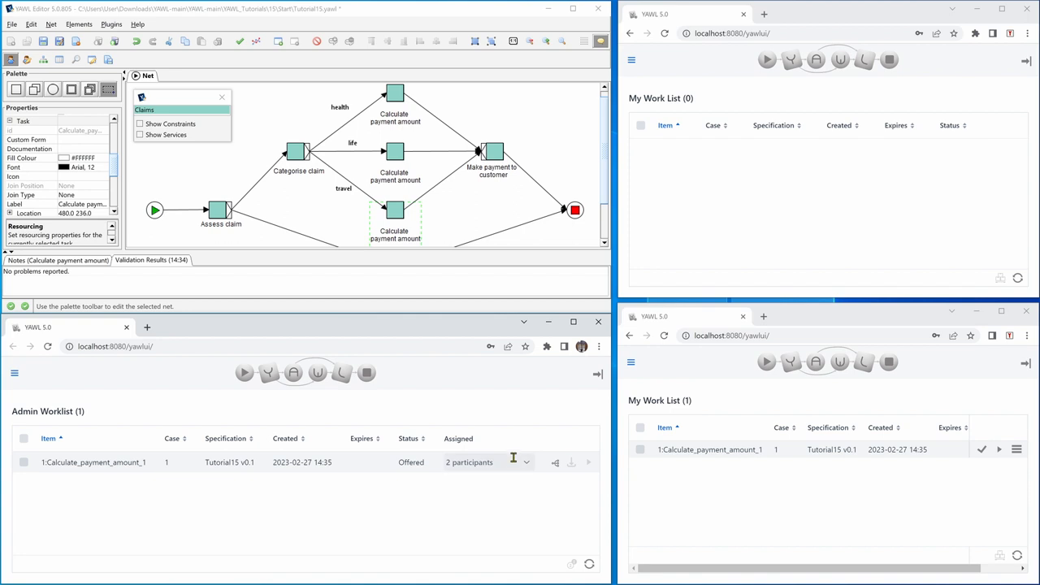
Expand the '2 participants' list for the Calculate_payment_amount_1 item in Admin Worklist
left_click(528, 462)
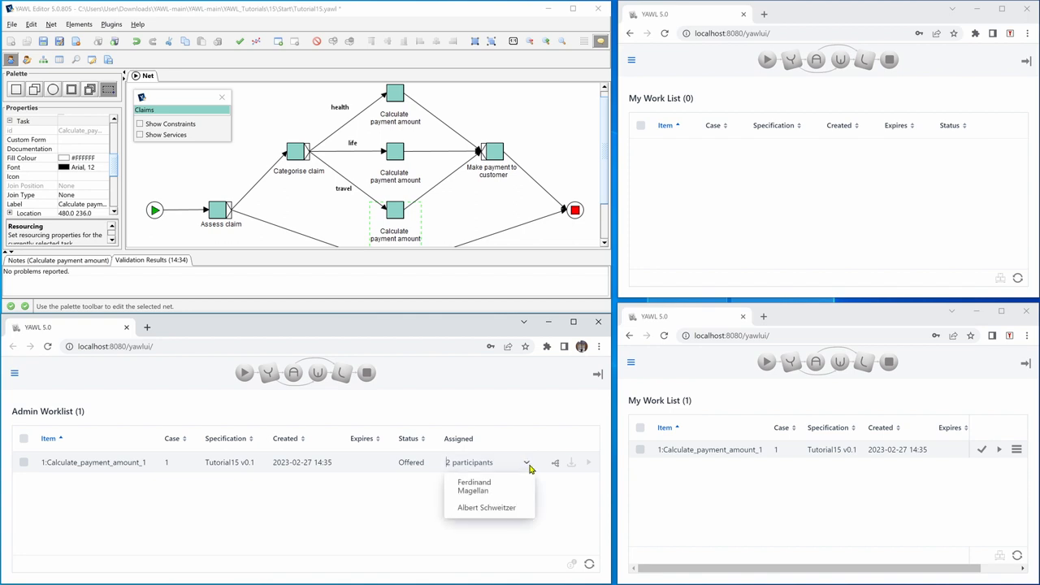
mouse_move(951, 484)
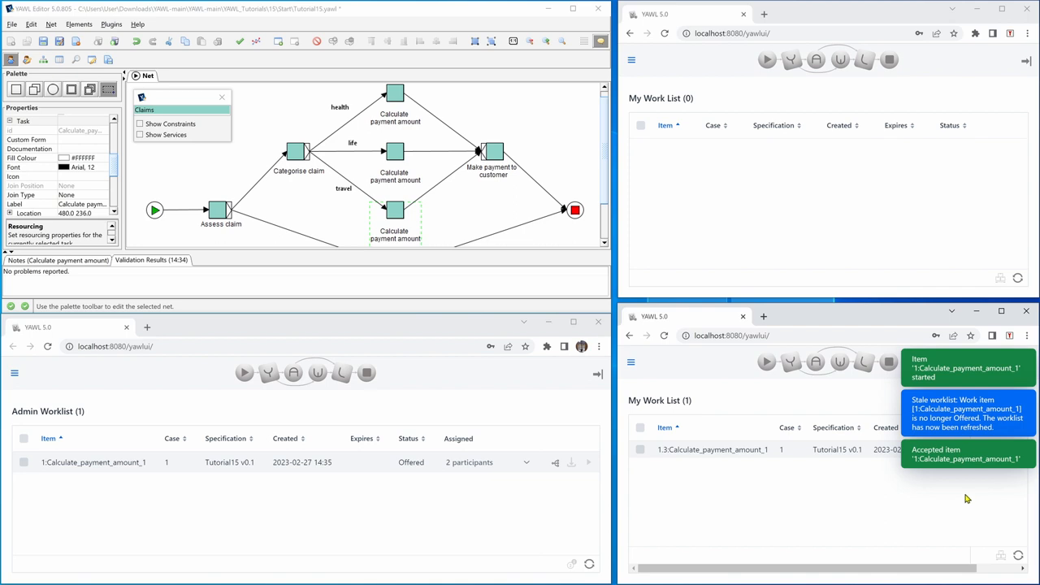
mouse_move(973, 485)
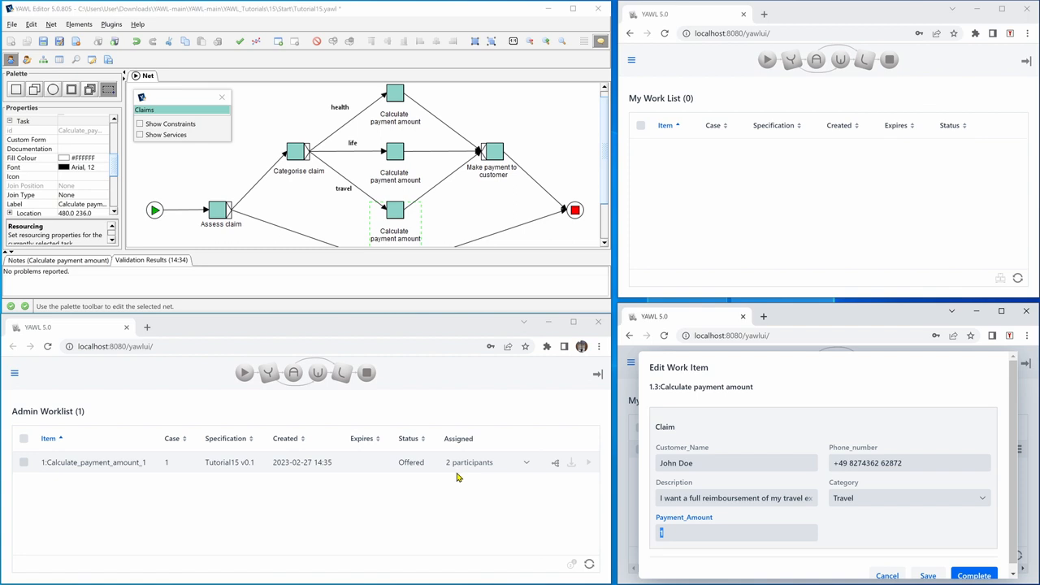
type("3456346453")
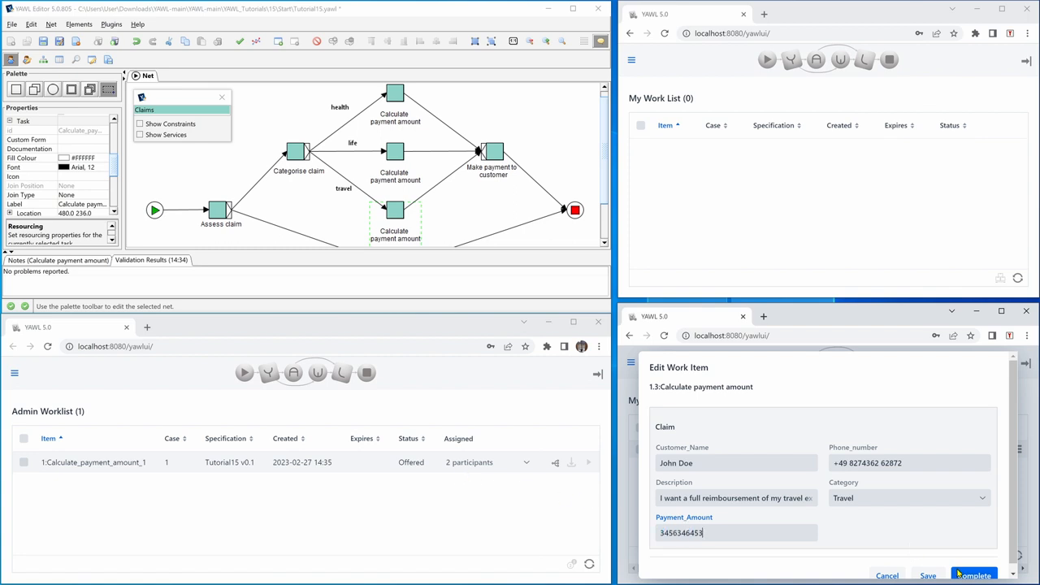
left_click(975, 575)
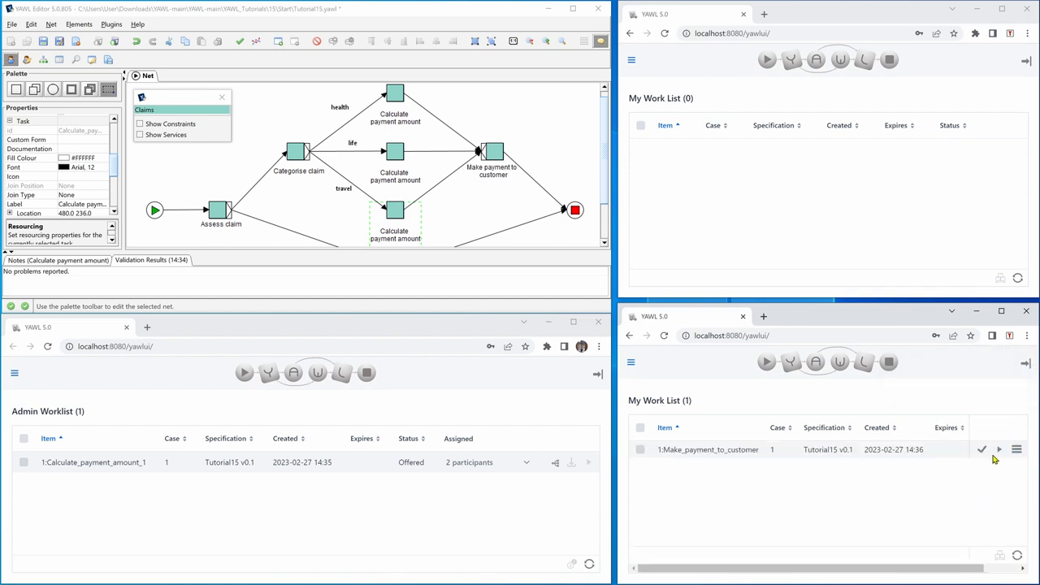
left_click(999, 448)
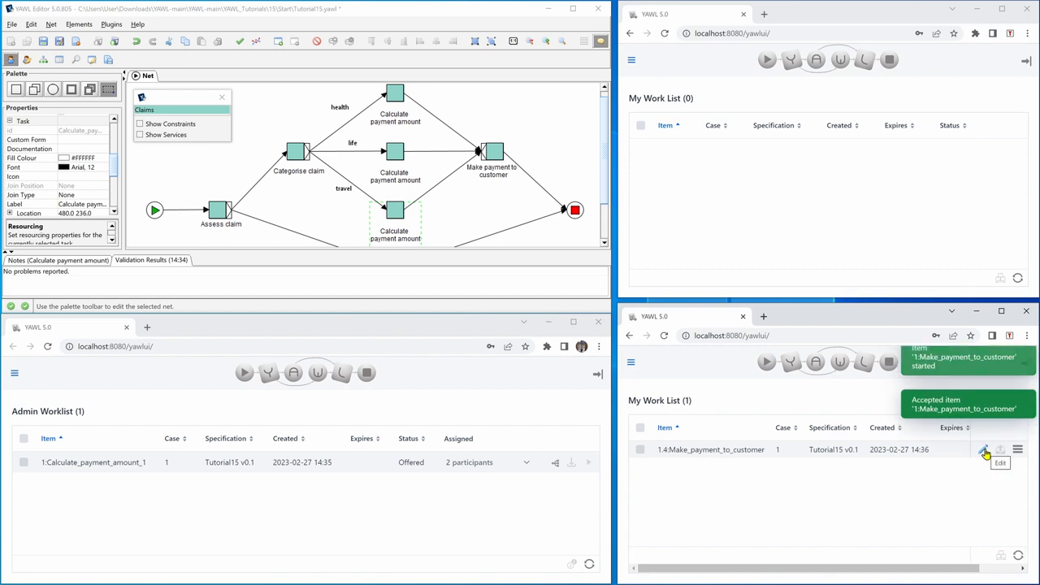
left_click(987, 449)
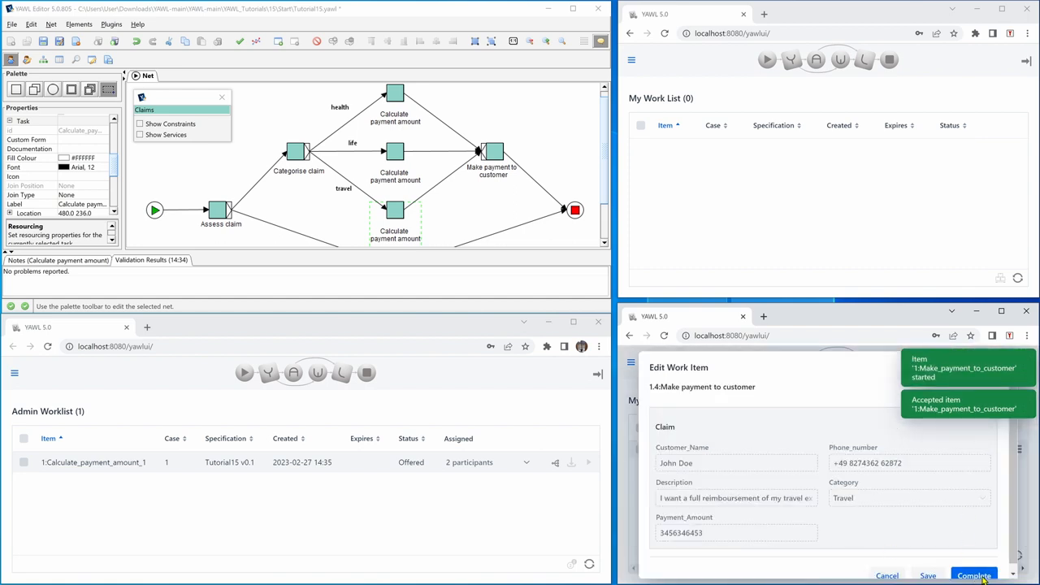
left_click(975, 574)
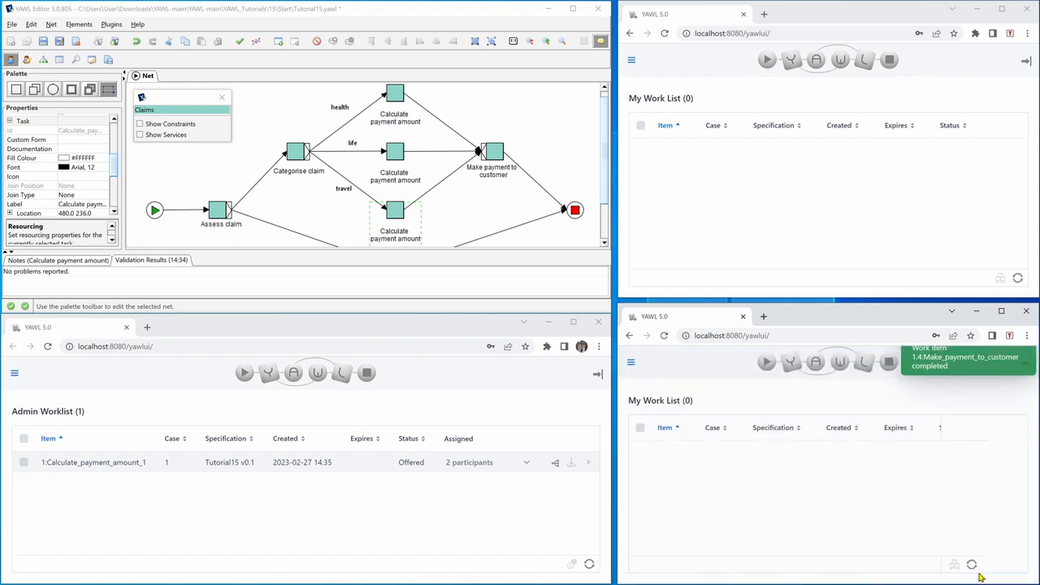